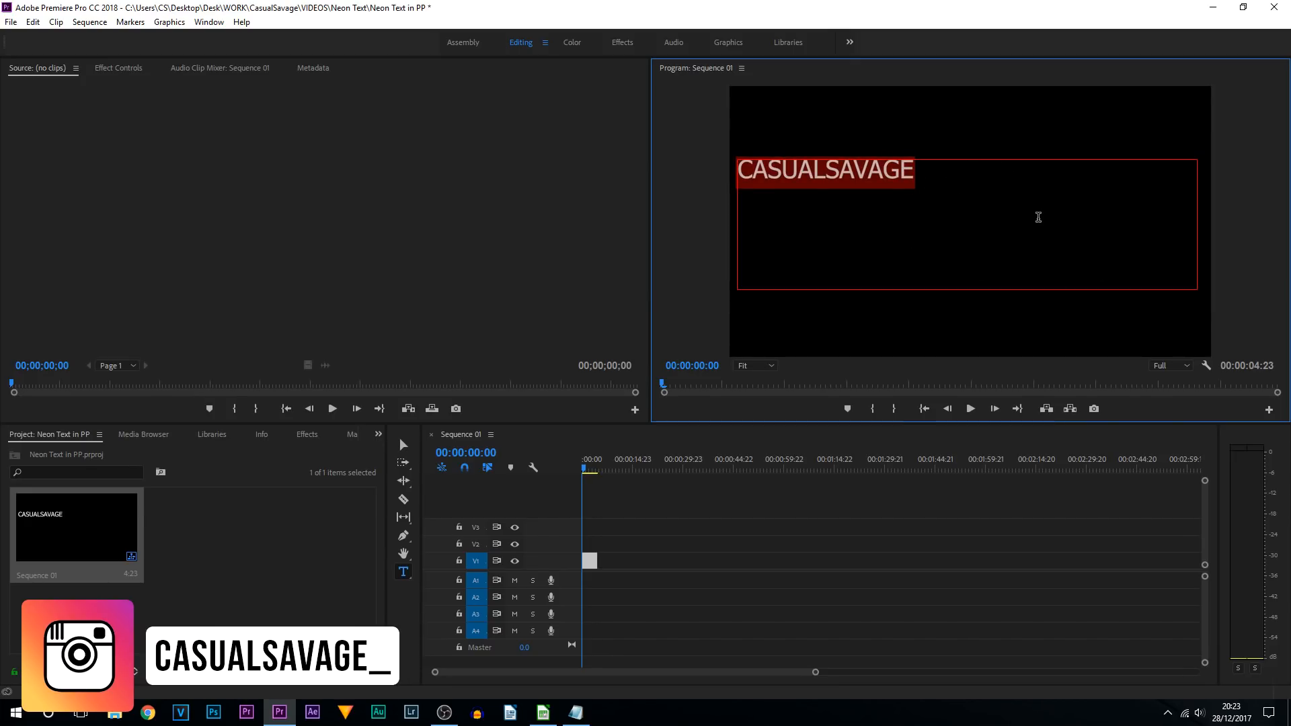
Enlarge the CASUALSAVAGE text to size 199, centre it, and fill it cyan #00C0FF.
left_click(118, 67)
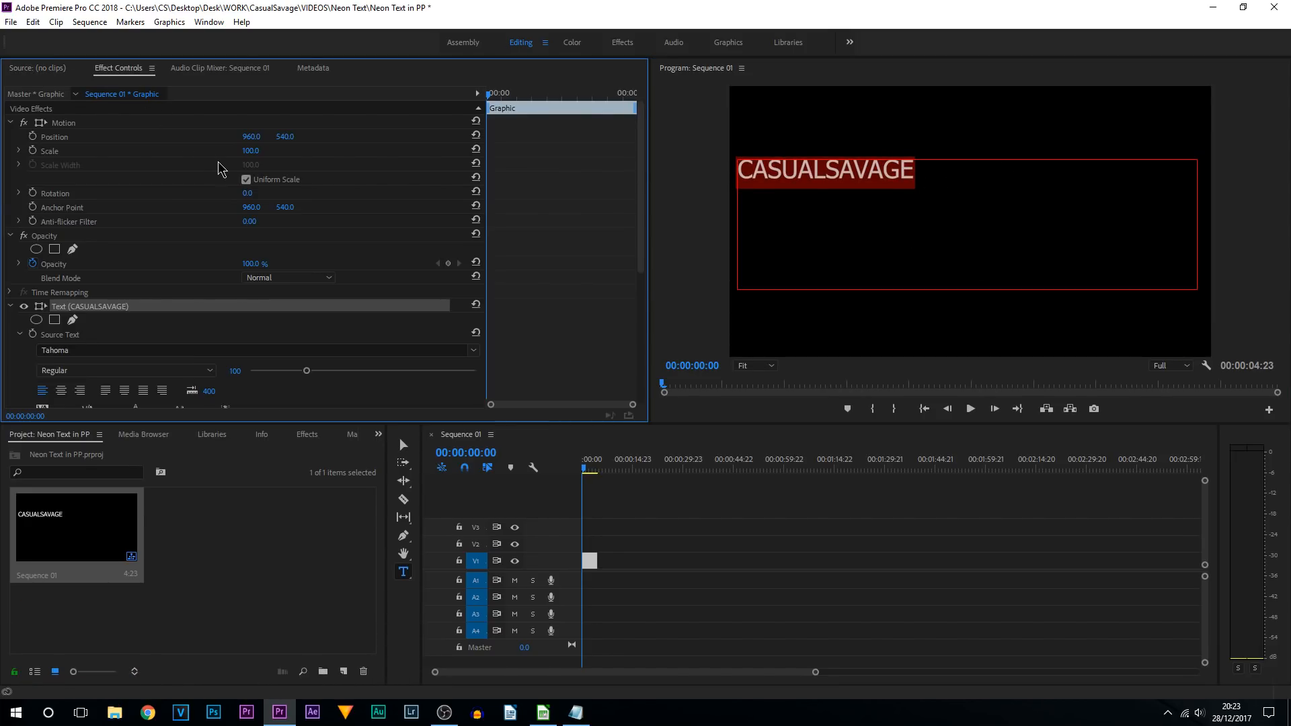
scroll("down", 3)
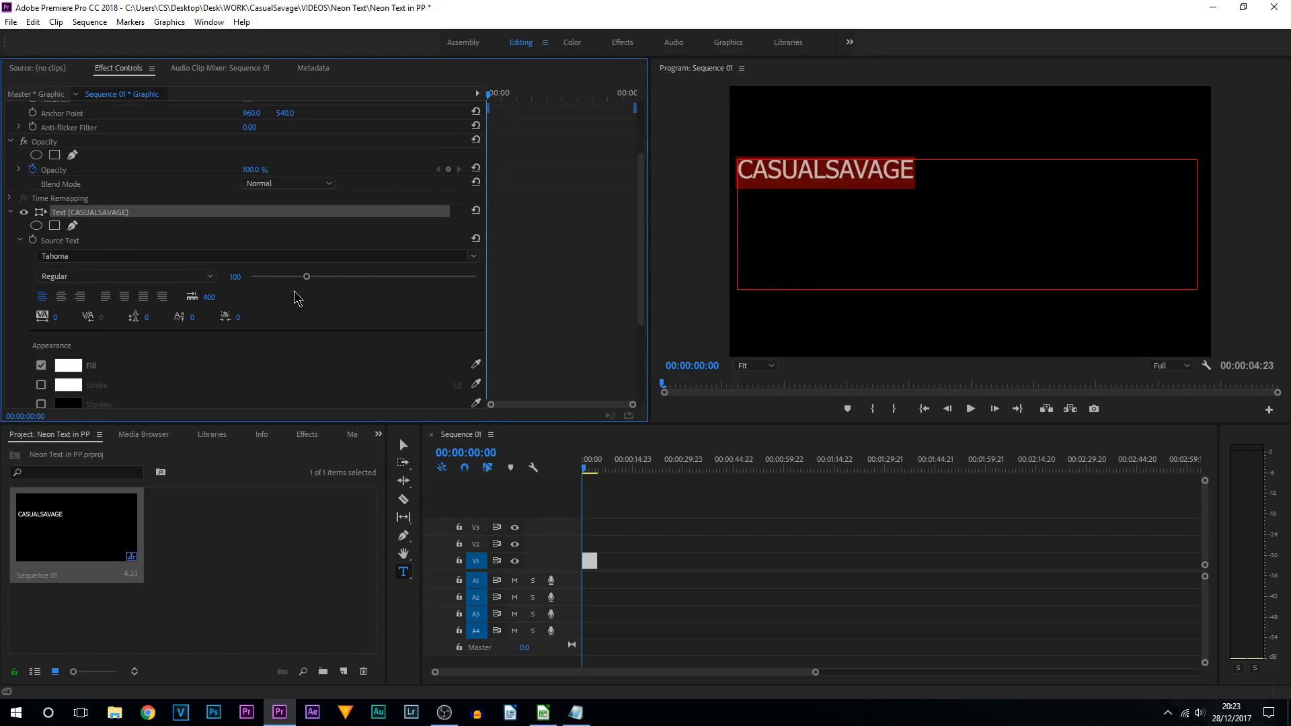
left_click_drag(307, 275, 345, 276)
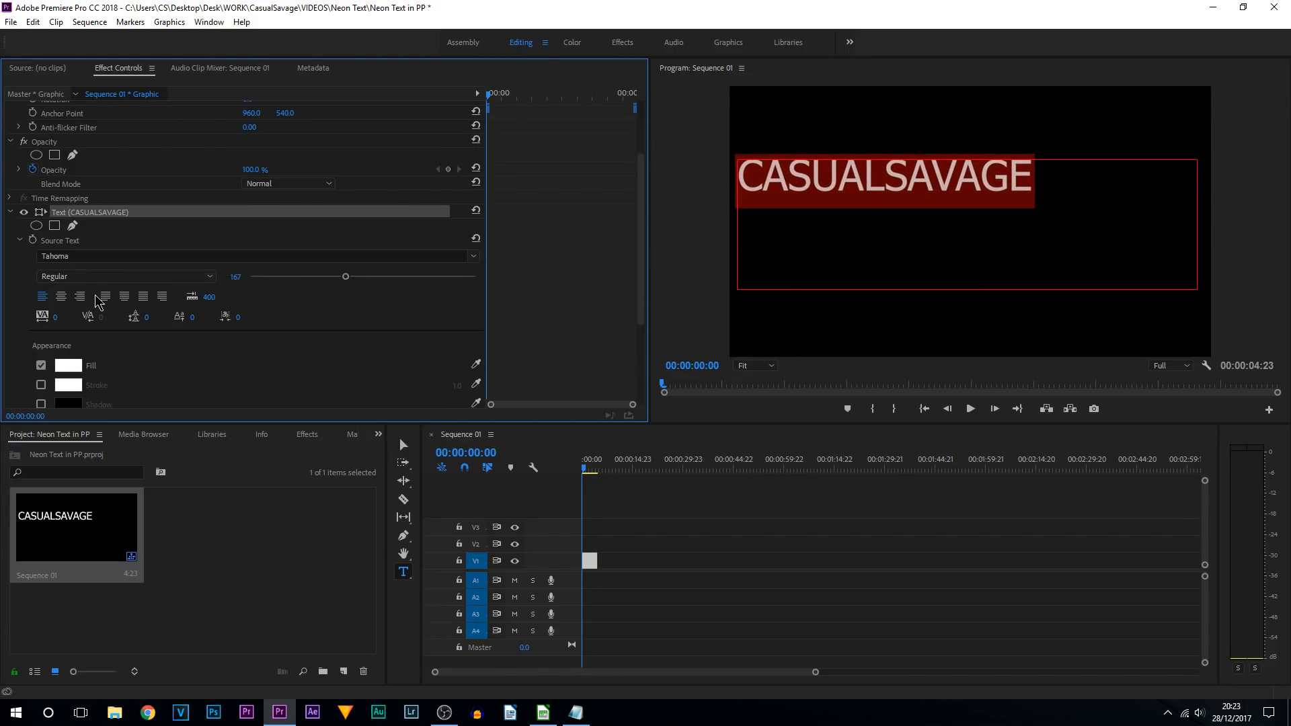
left_click_drag(346, 276, 349, 277)
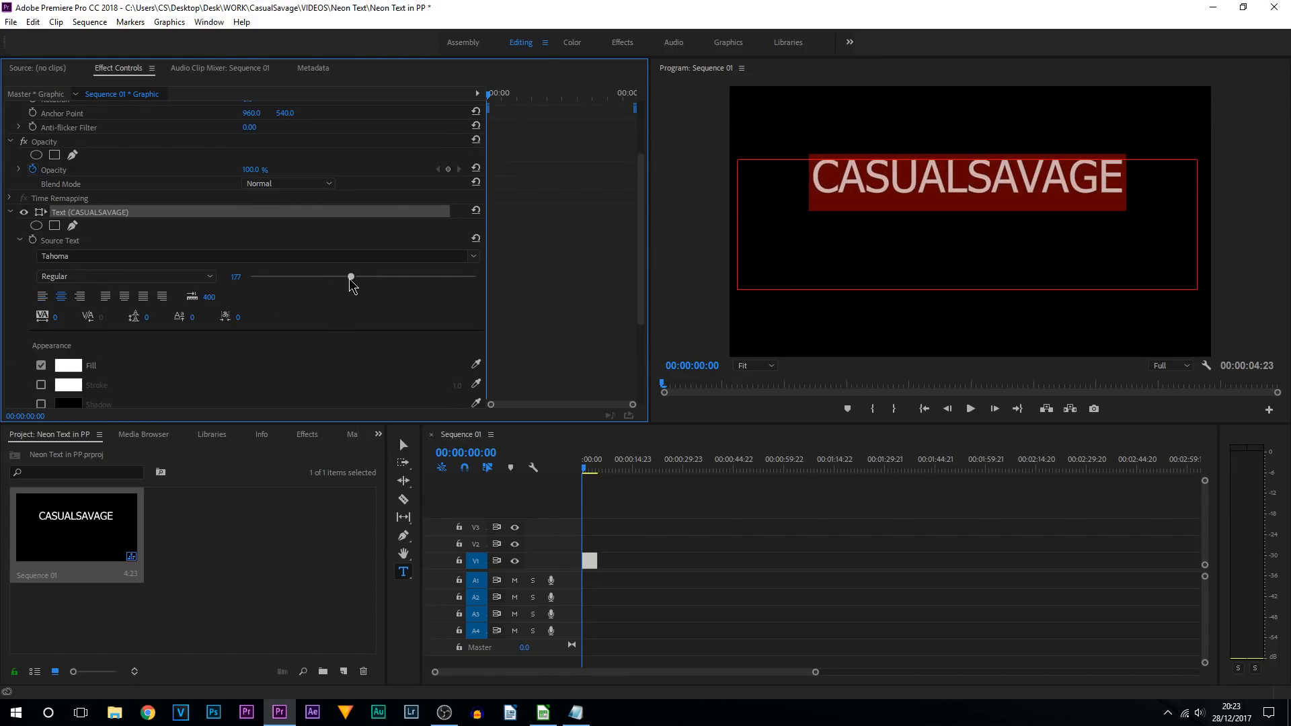
left_click_drag(350, 278, 362, 277)
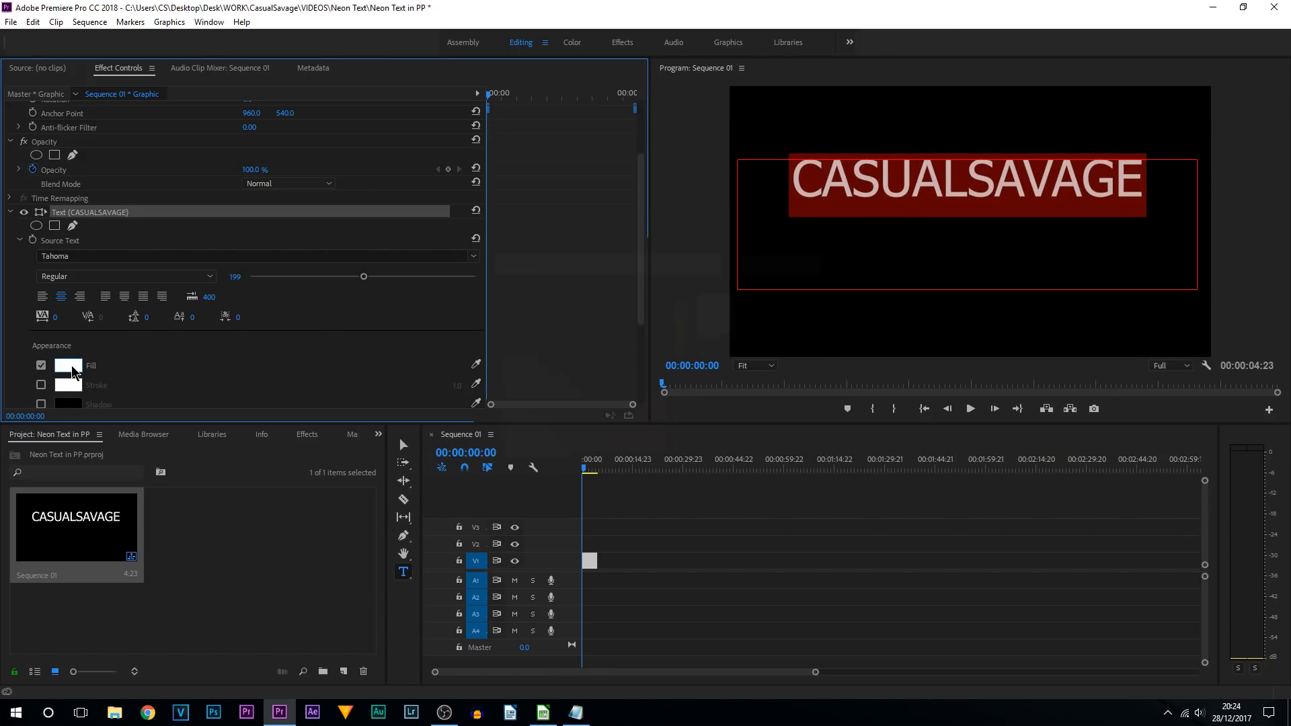
left_click(67, 365)
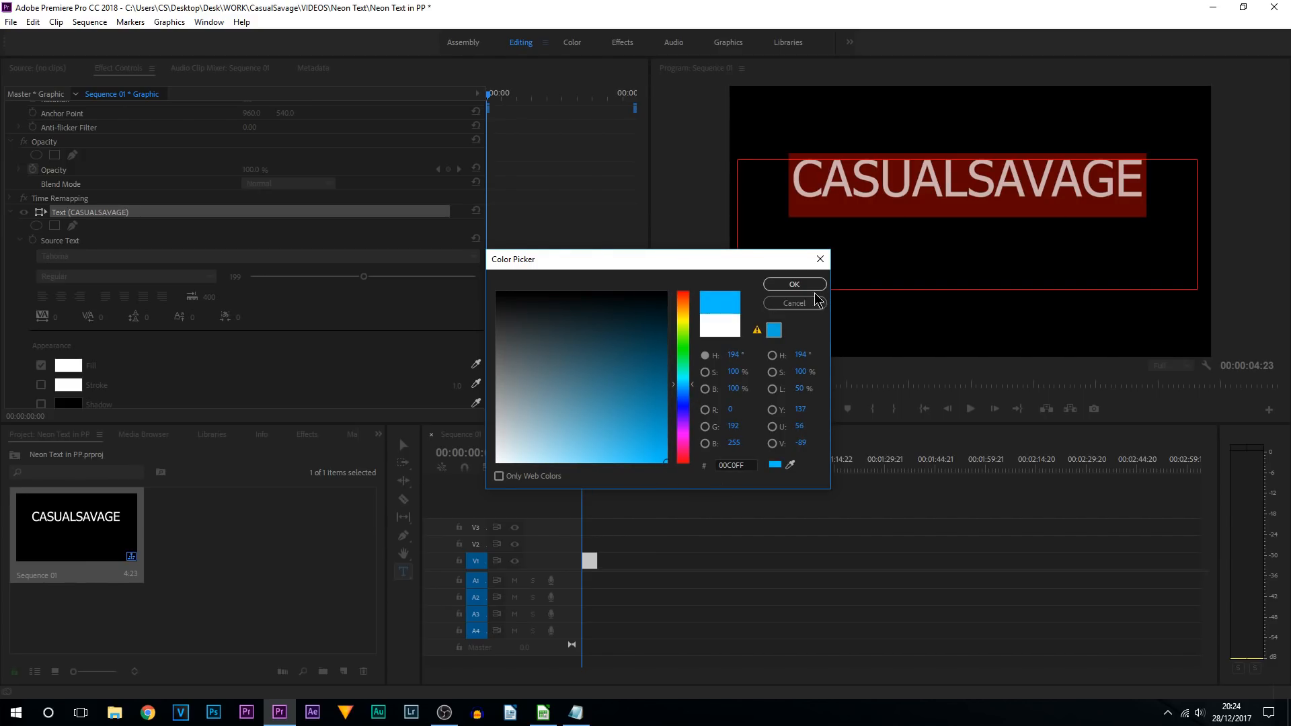
left_click(793, 284)
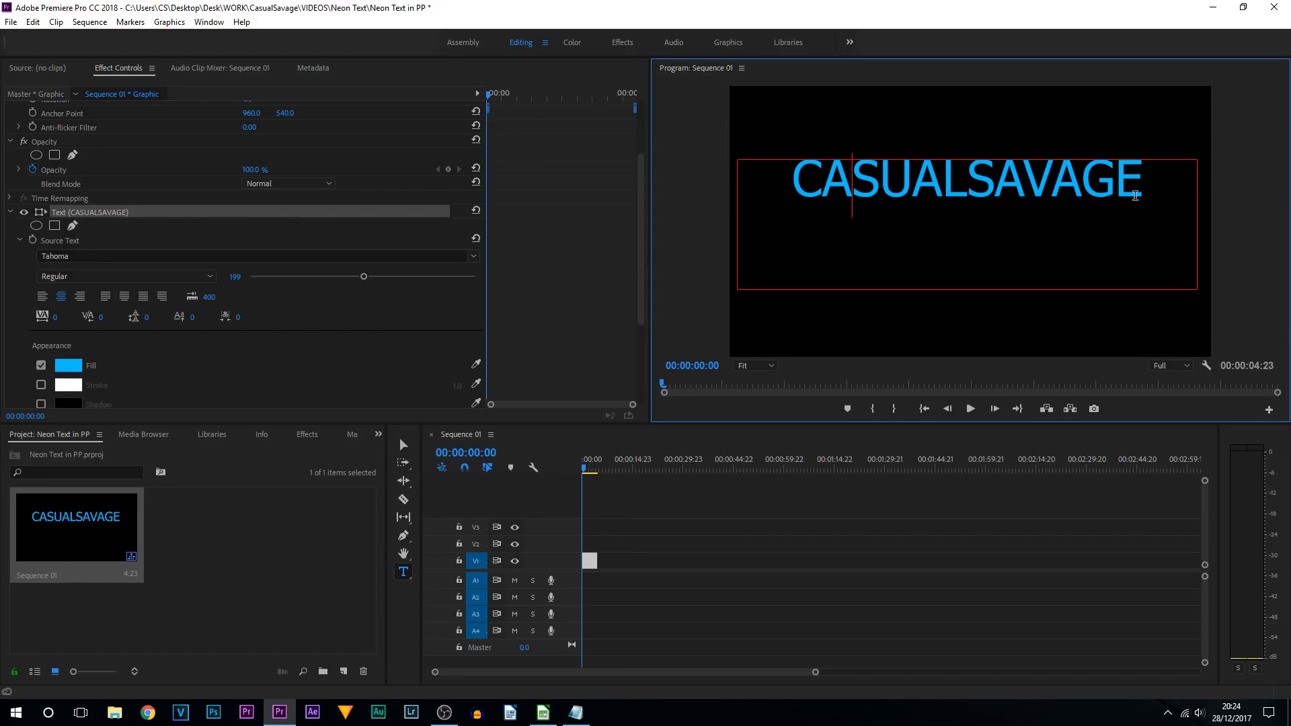
mouse_move(987, 223)
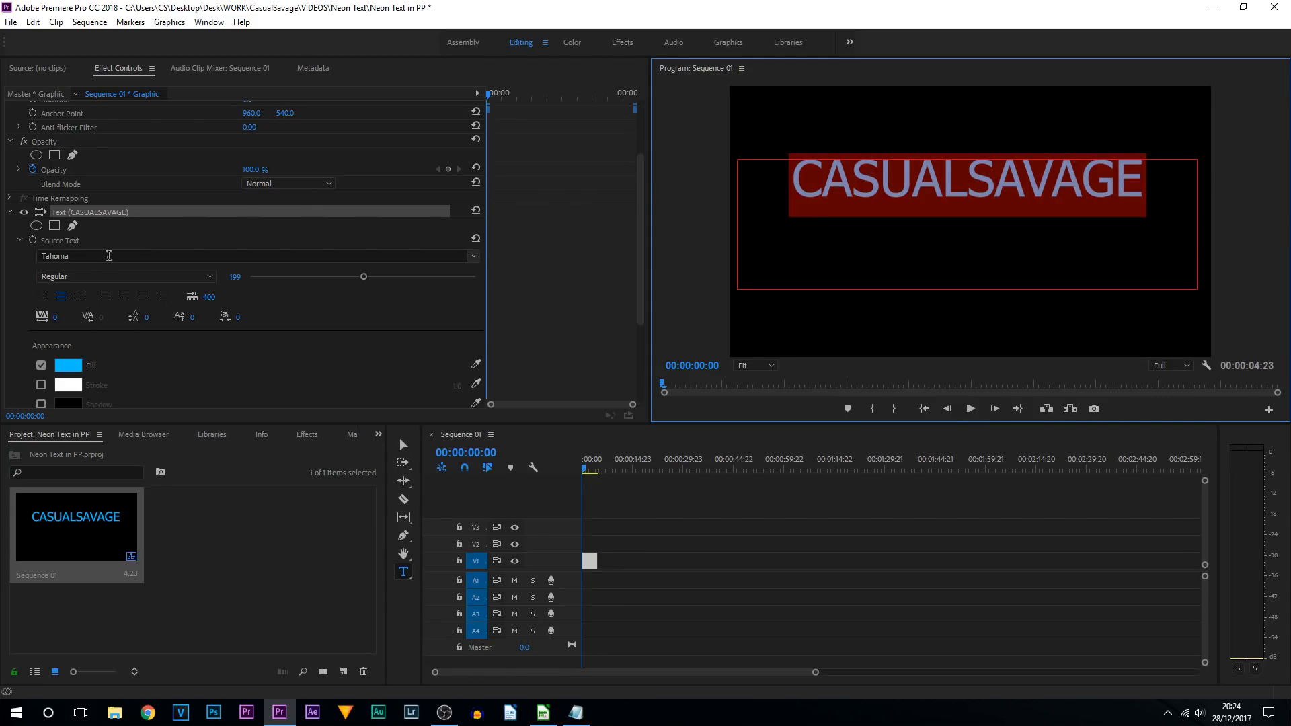
Set the CASUALSAVAGE title font to Mexcellent, then switch to the Selection tool.
left_click(473, 256)
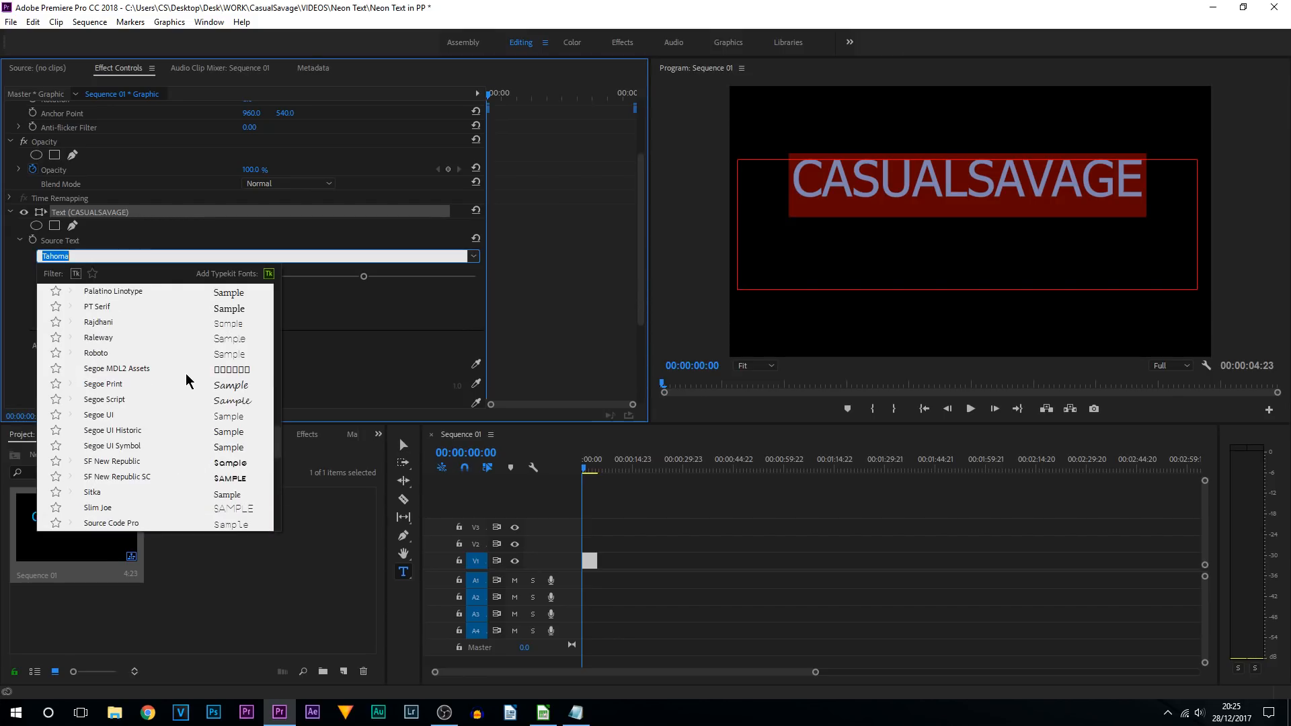
scroll("up", 3)
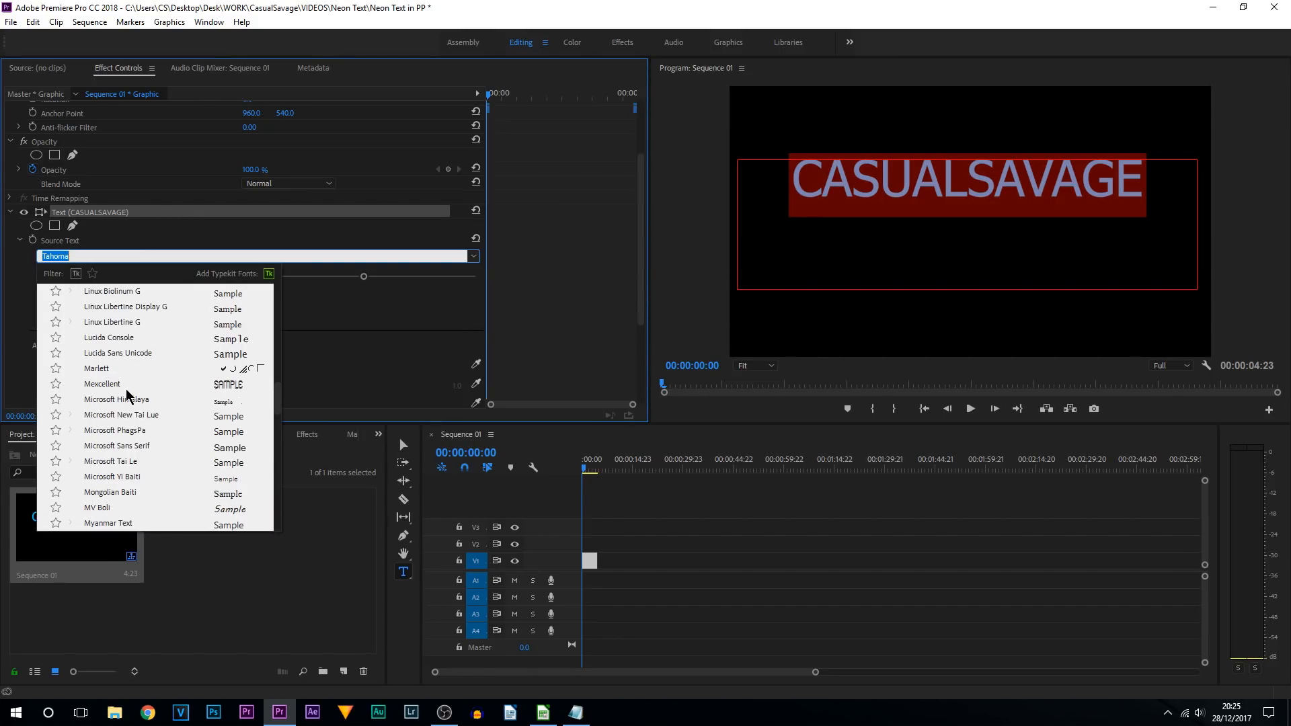
left_click(102, 384)
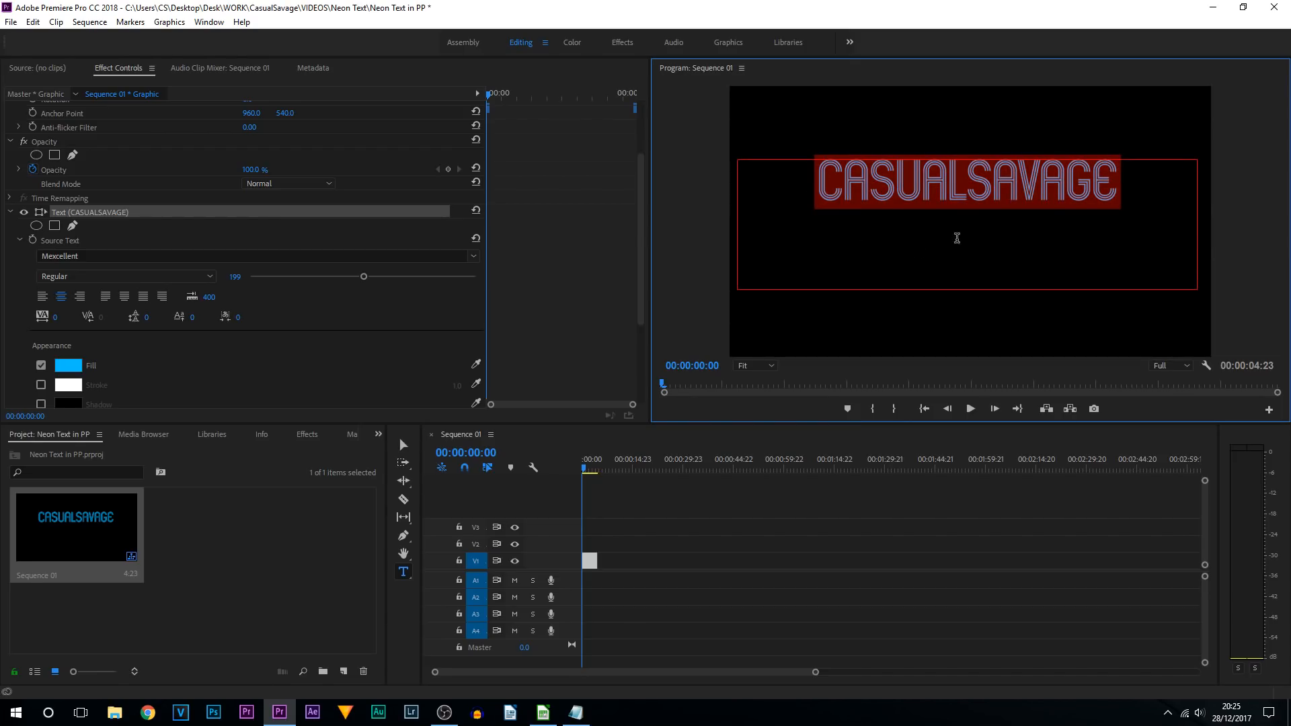
mouse_move(923, 214)
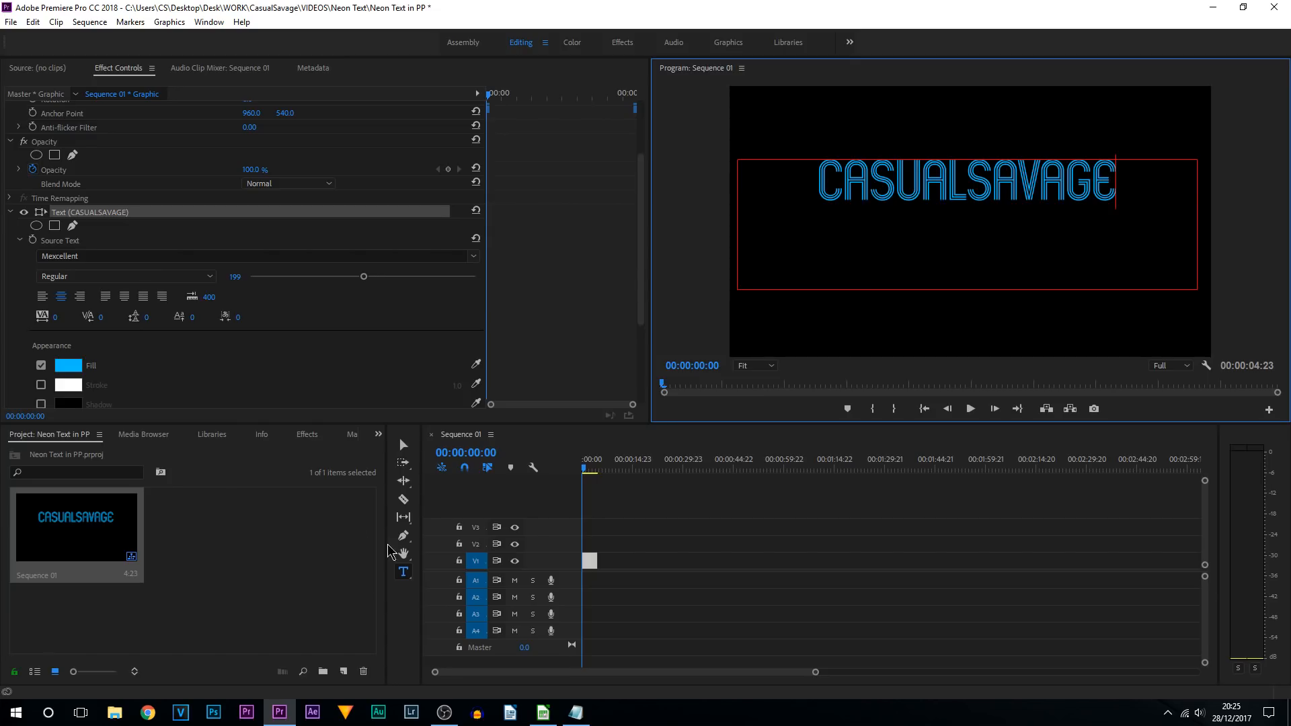
left_click(403, 445)
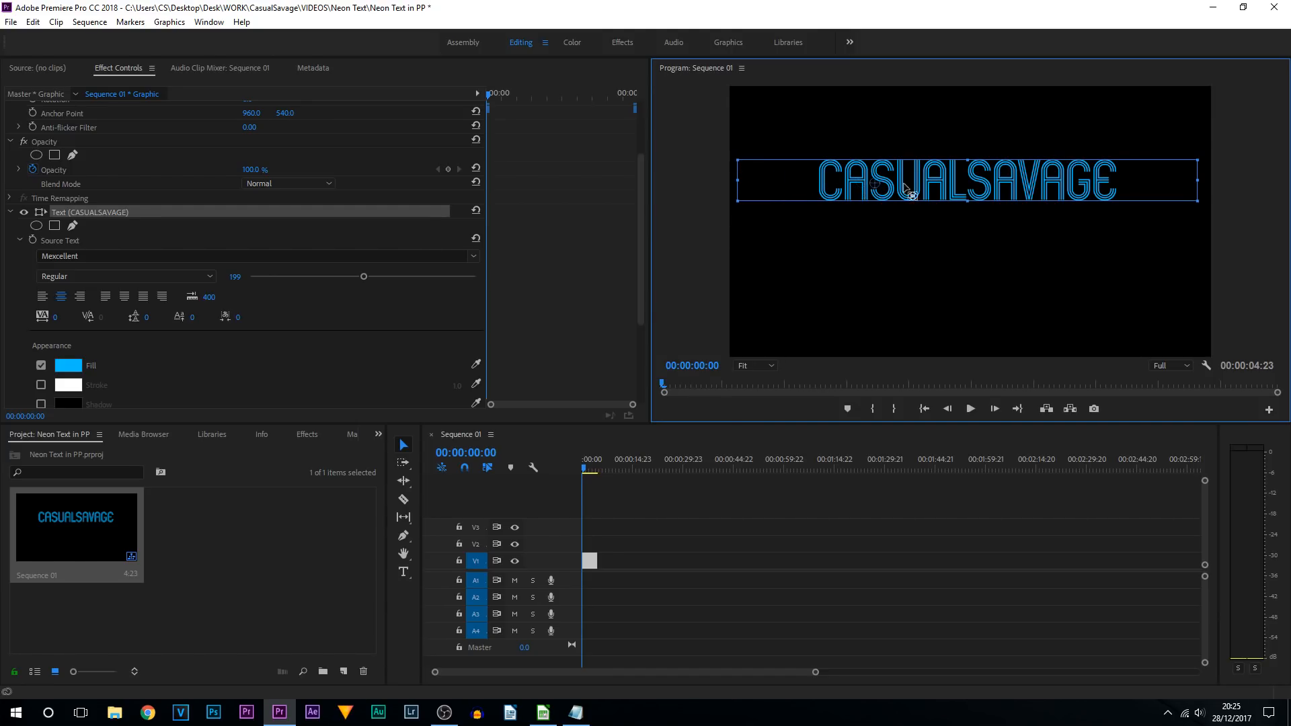
mouse_move(972, 185)
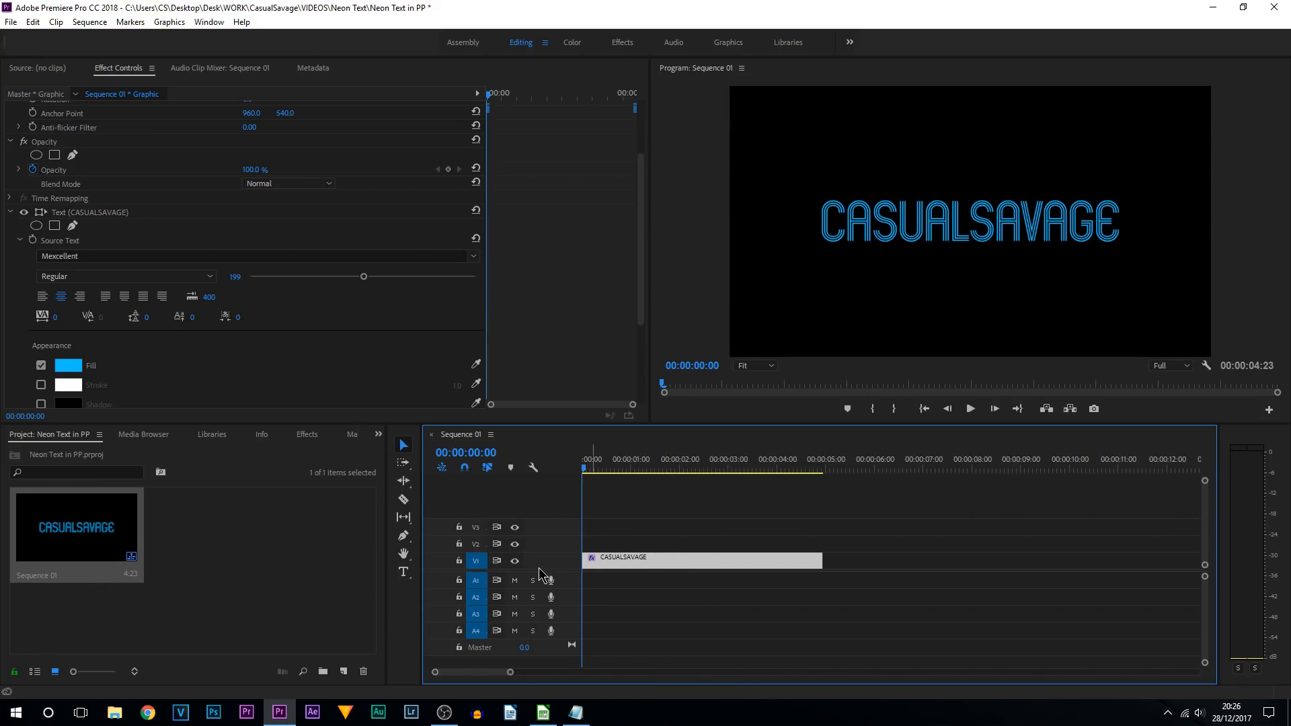
mouse_move(525, 559)
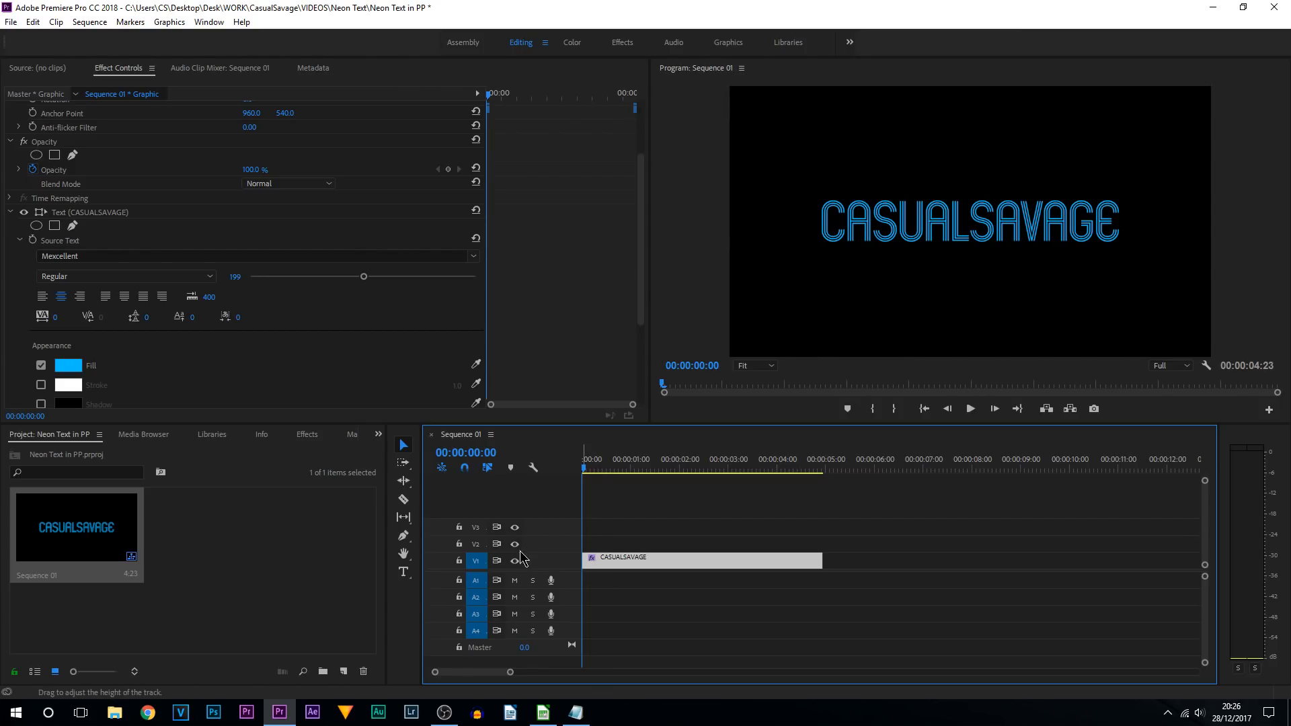
mouse_move(557, 537)
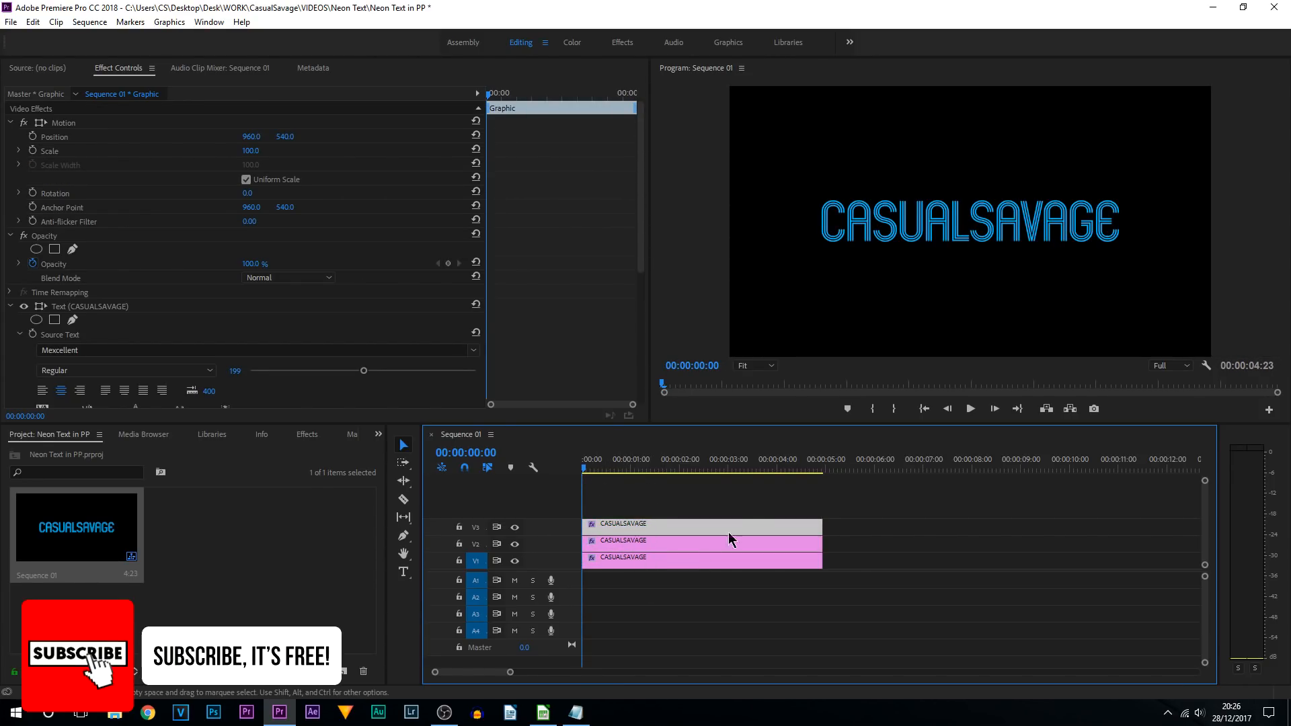
mouse_move(657, 523)
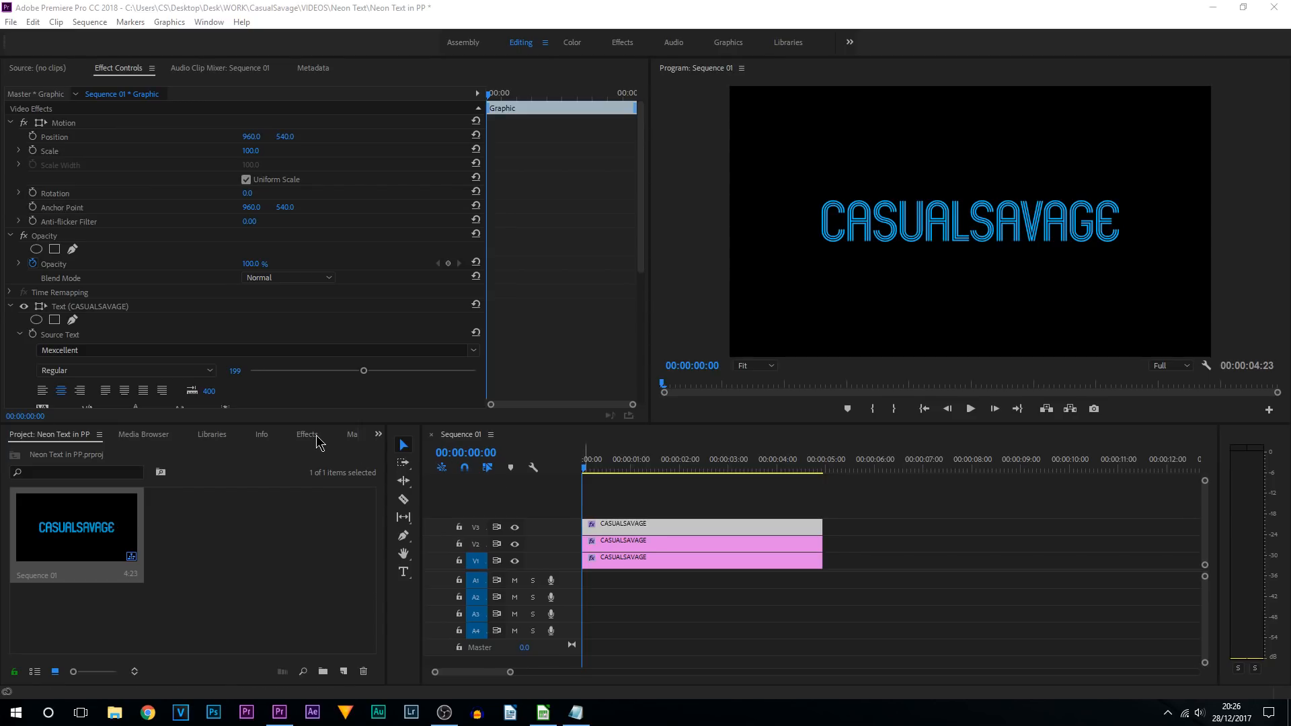
Show the Effects panel with the Blur & Sharpen group expanded to Gaussian Blur.
left_click(307, 434)
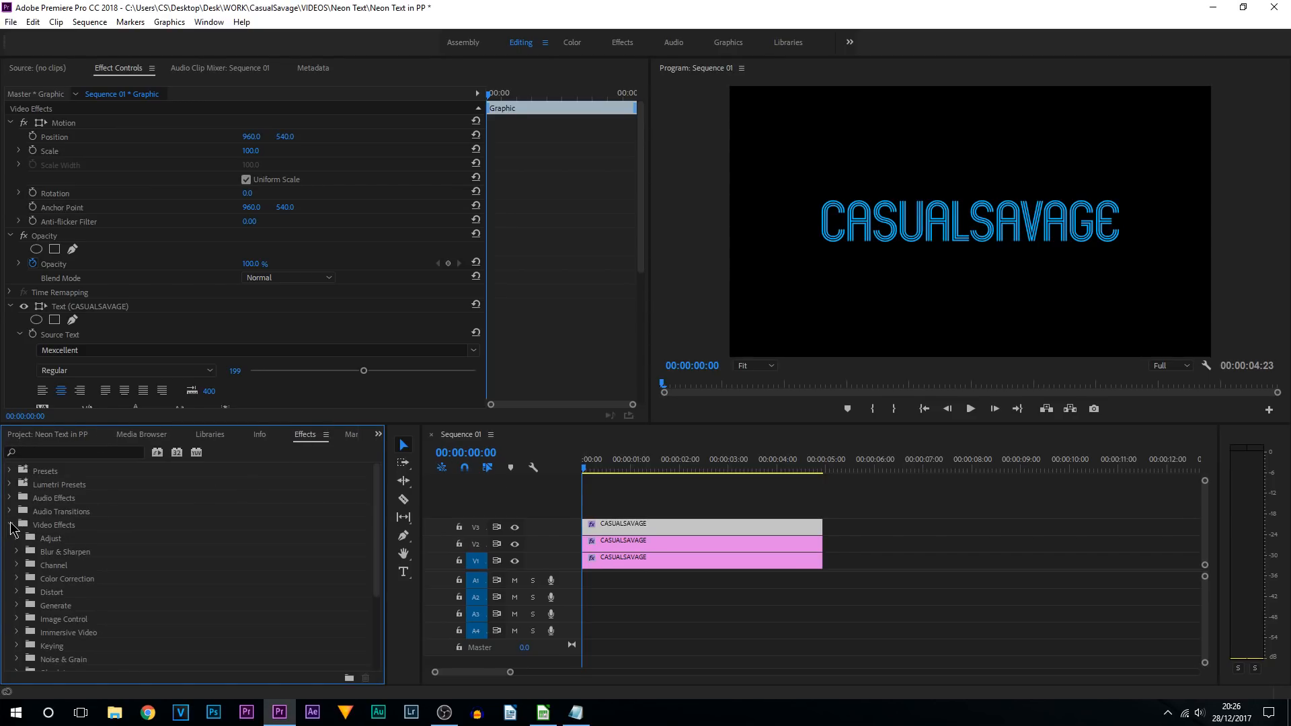
left_click(18, 551)
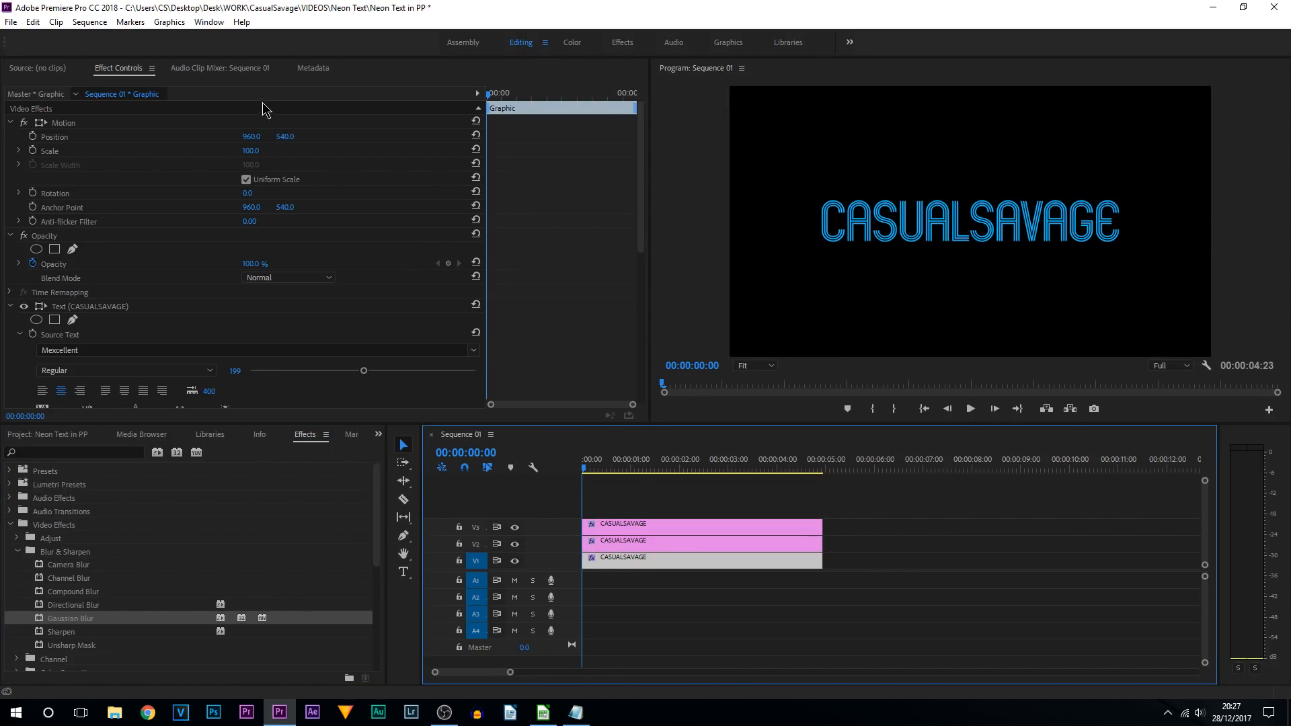
Set Gaussian Blur blurriness to 45 on one copy and 145 on the middle copy.
scroll("down", 3)
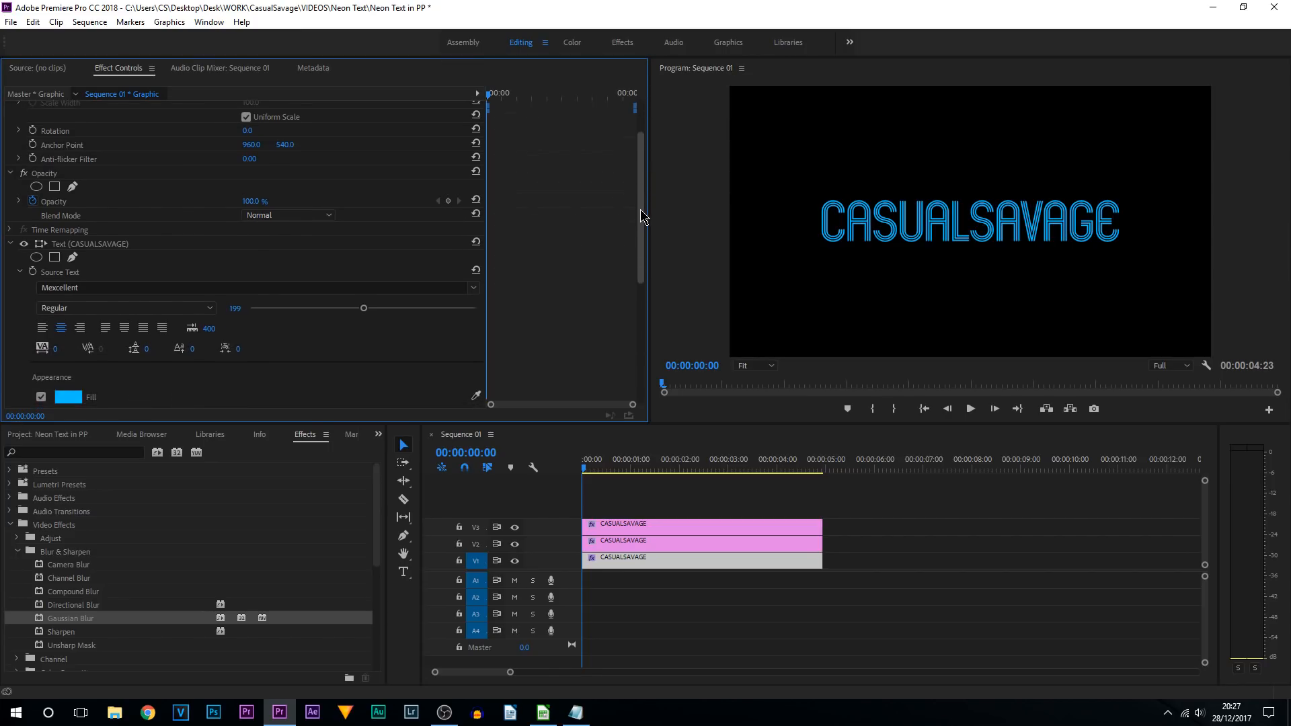
scroll("down", 3)
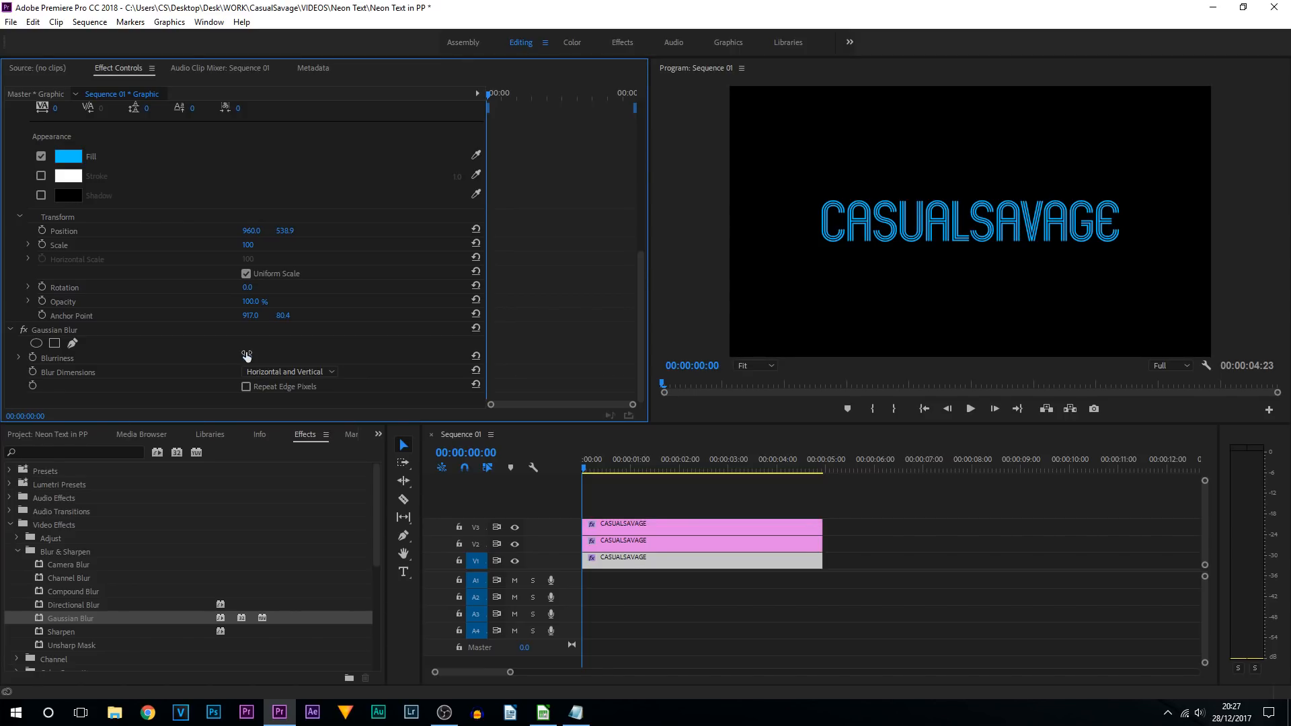
double_click(258, 358)
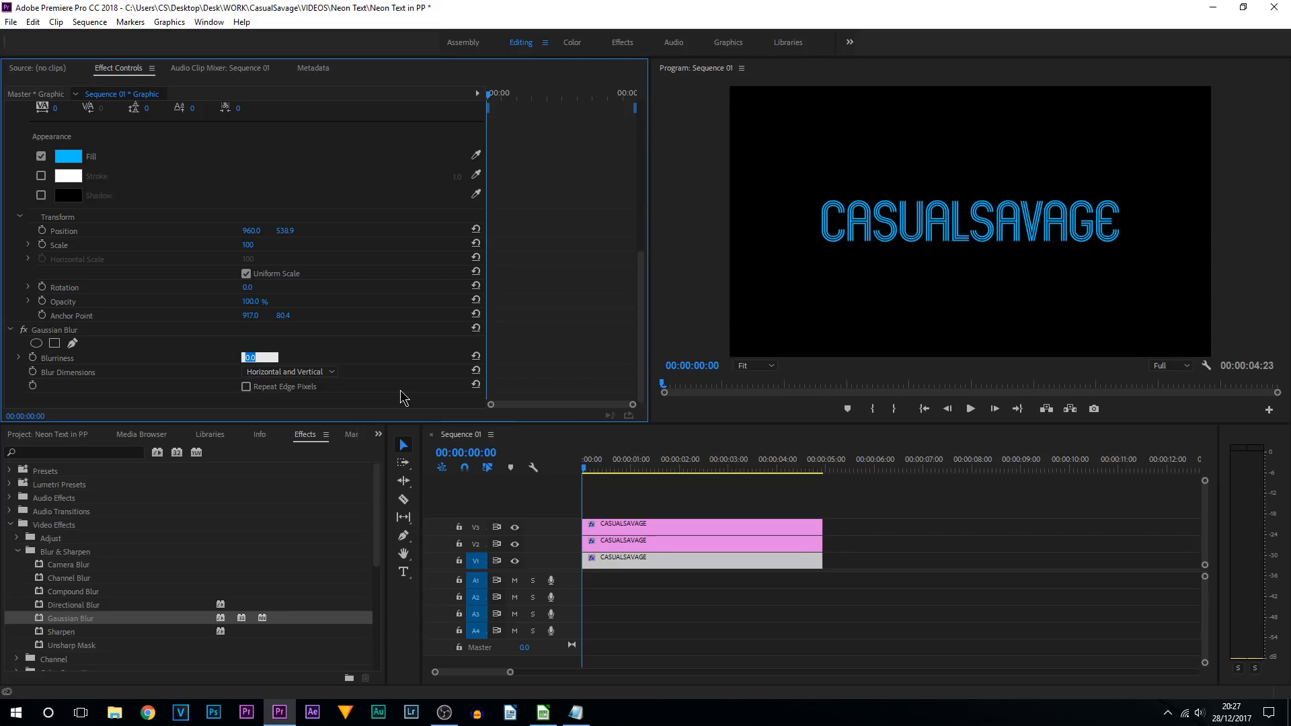
type("45")
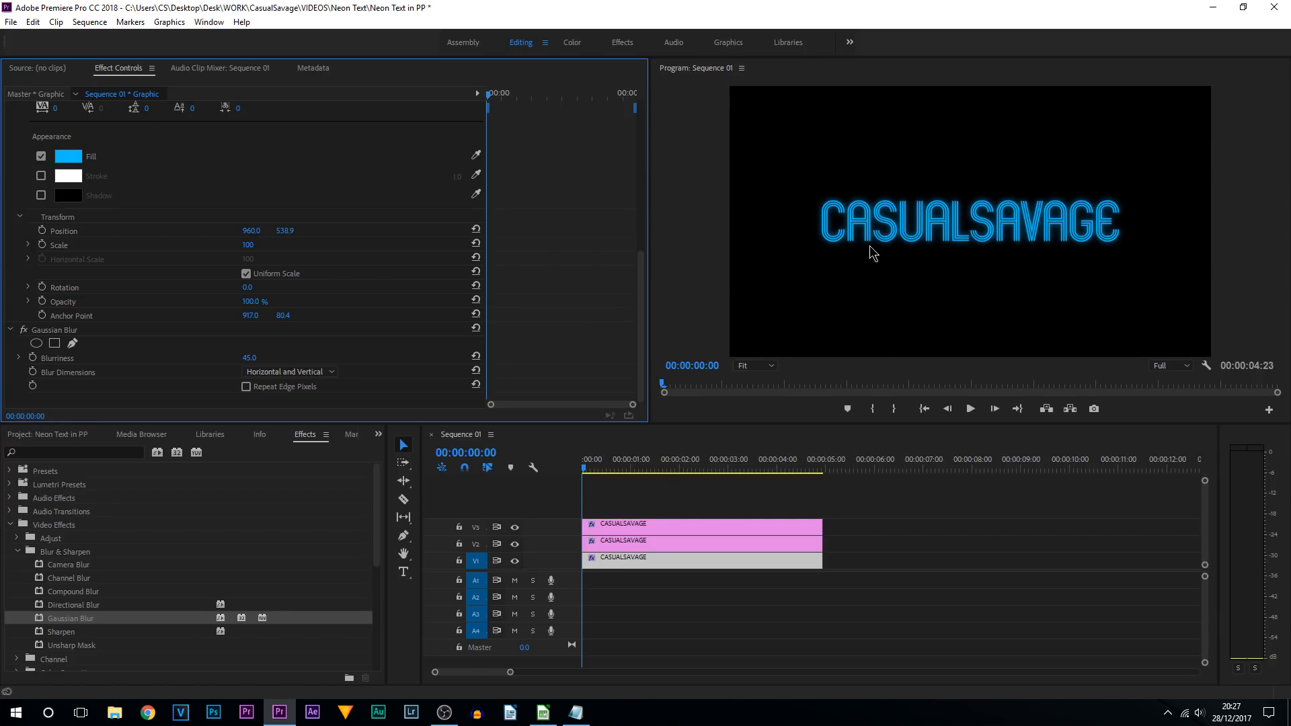
mouse_move(746, 463)
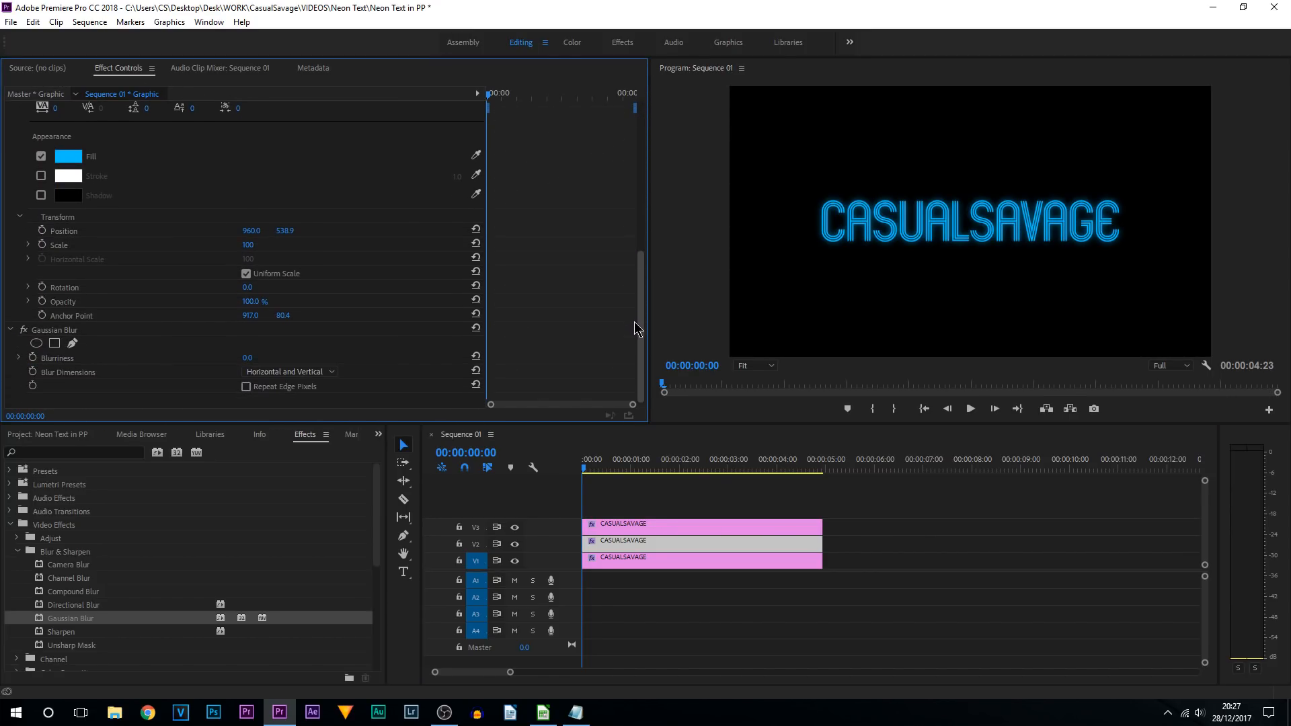
double_click(249, 357)
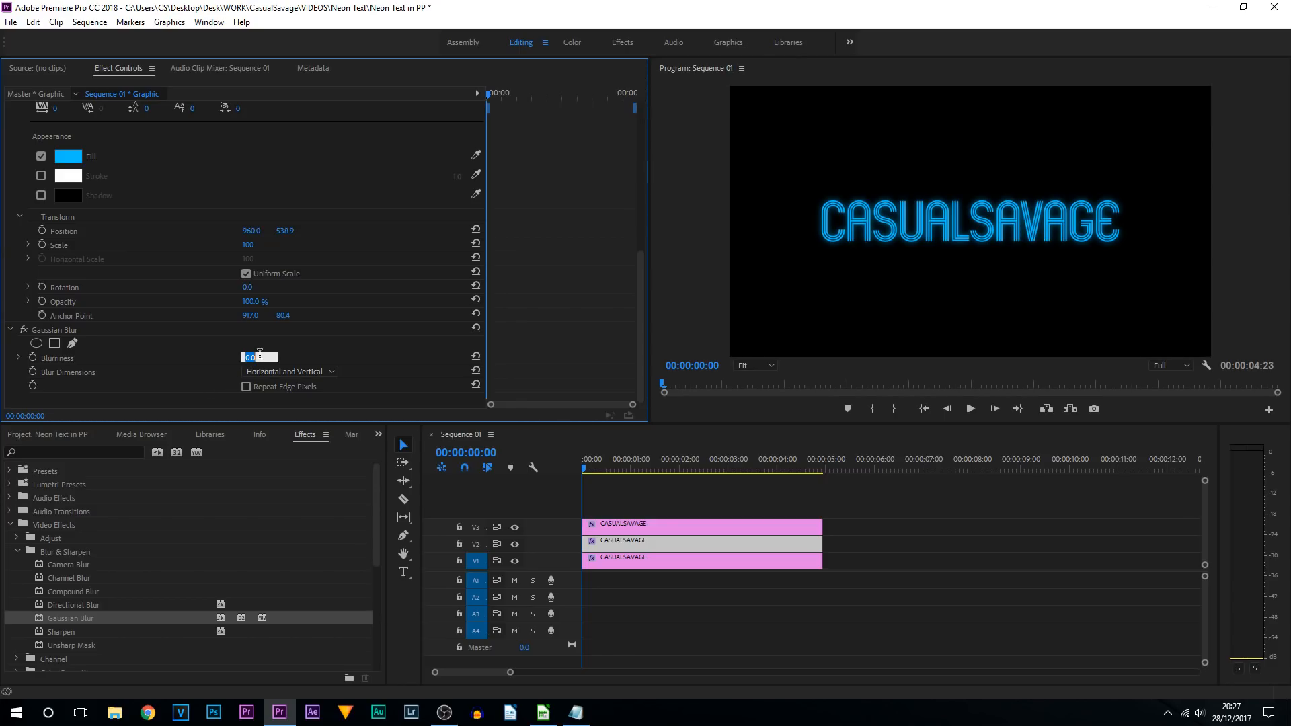
mouse_move(264, 350)
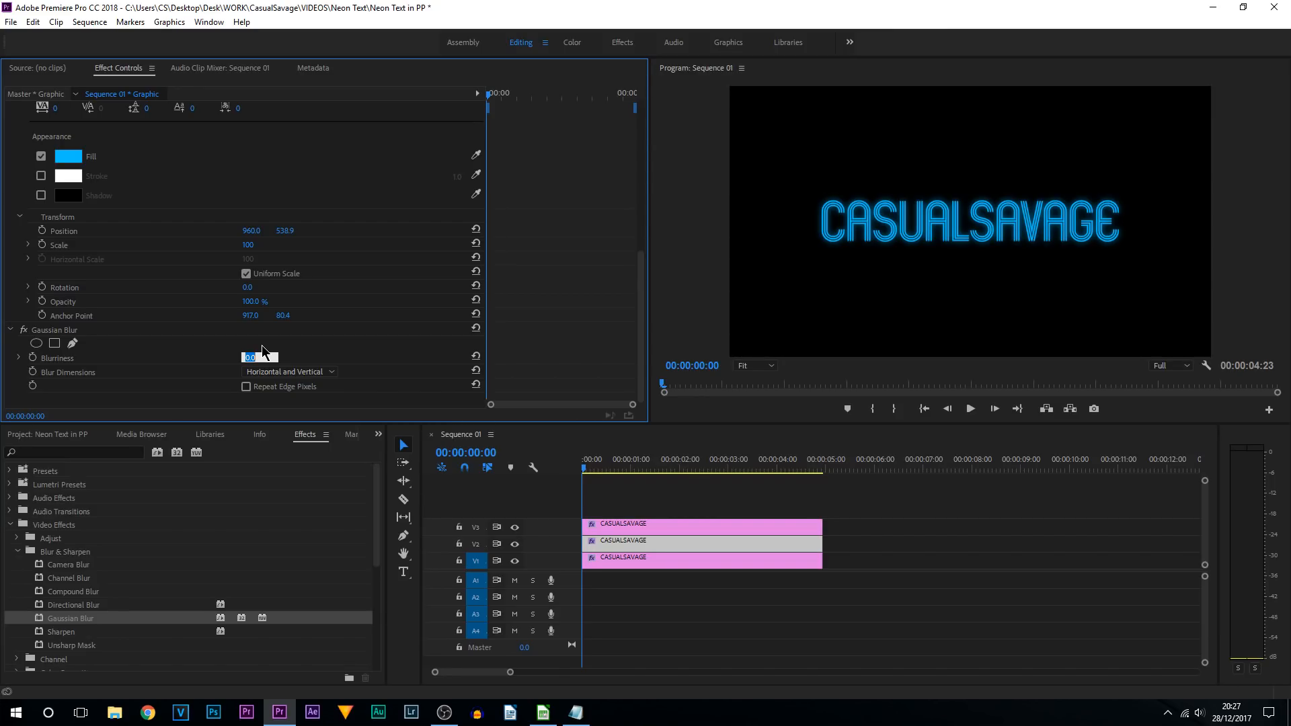
type("145")
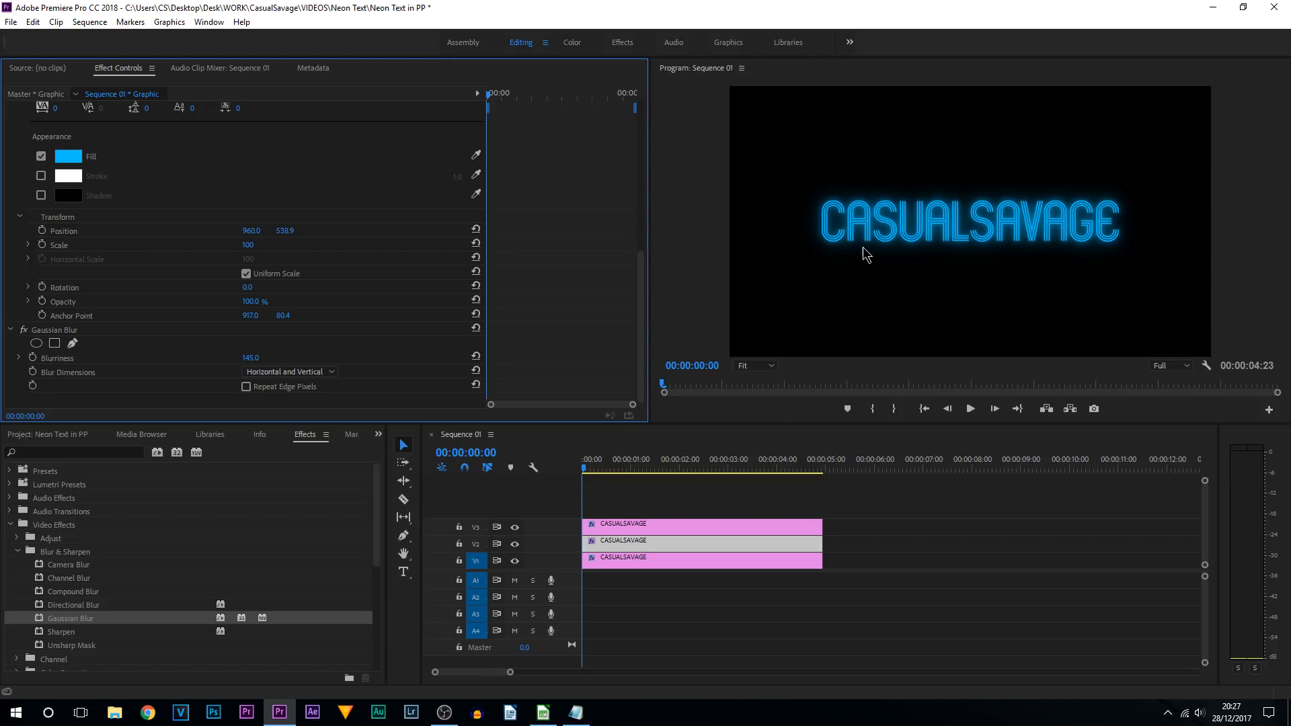
mouse_move(900, 194)
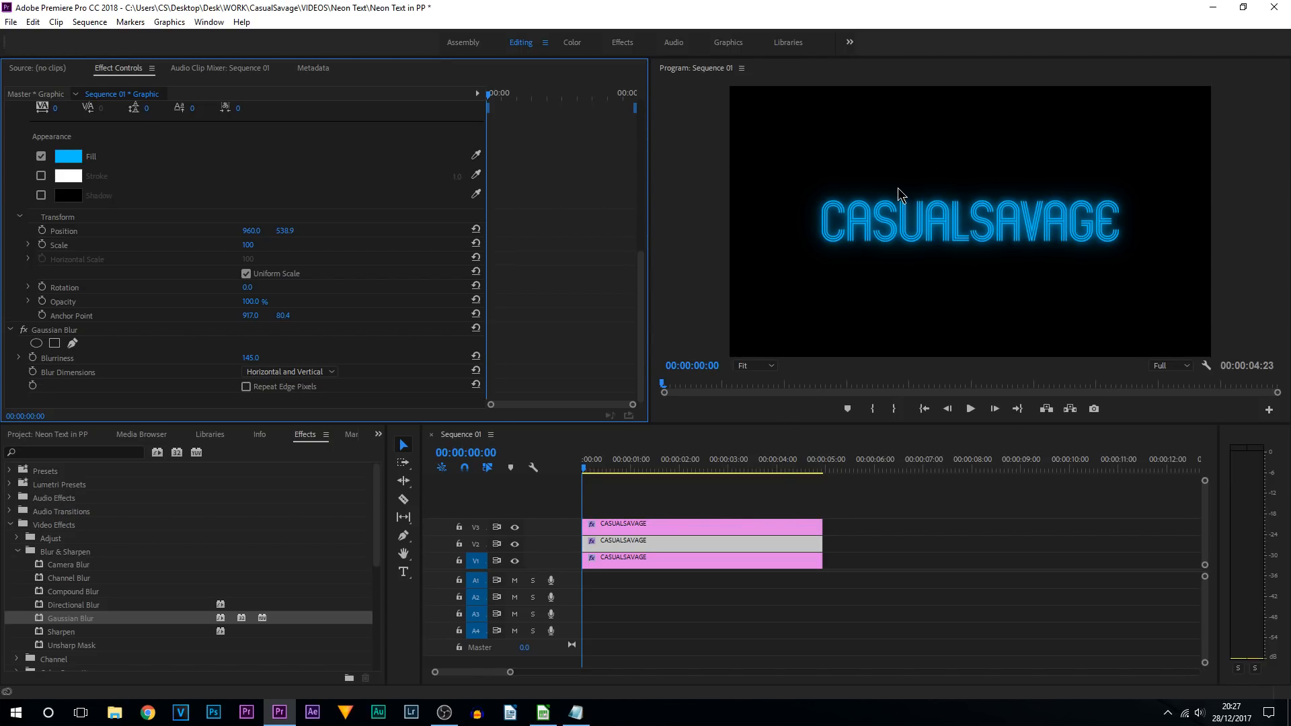
mouse_move(905, 323)
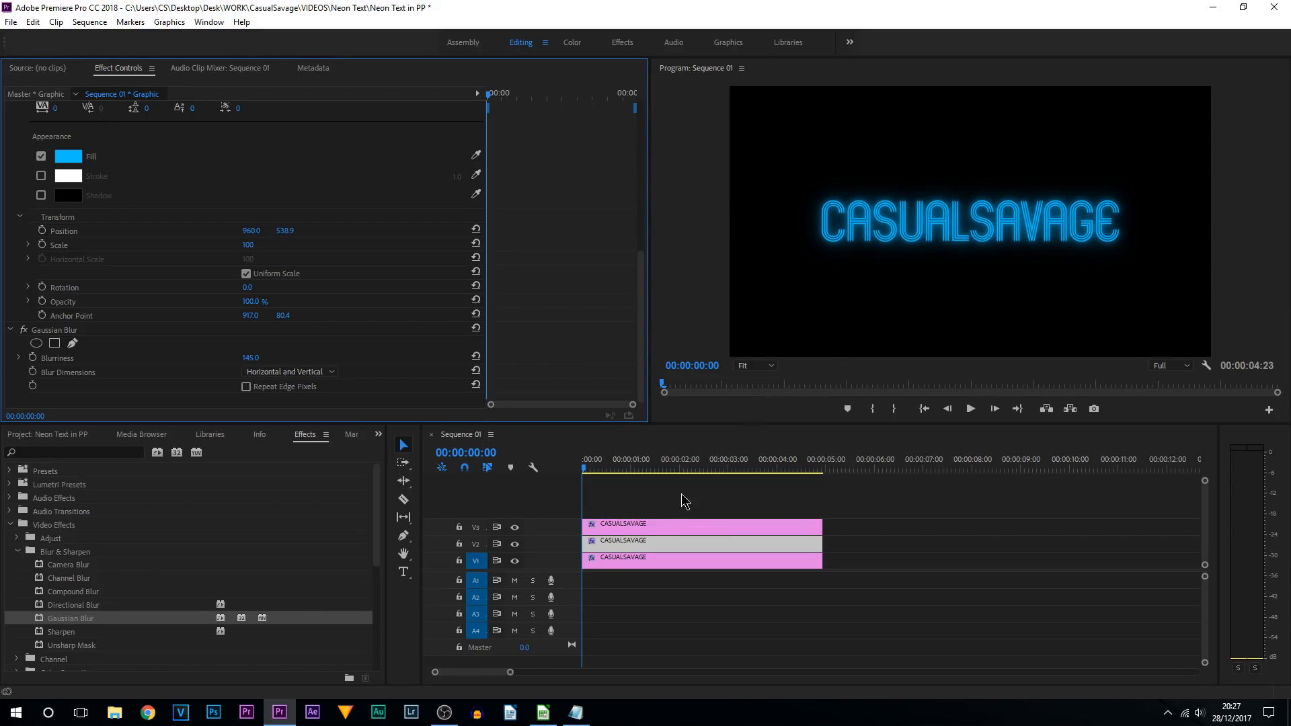
Give the top V3 title copy a lighter cyan fill, #6FD8FF.
left_click(701, 525)
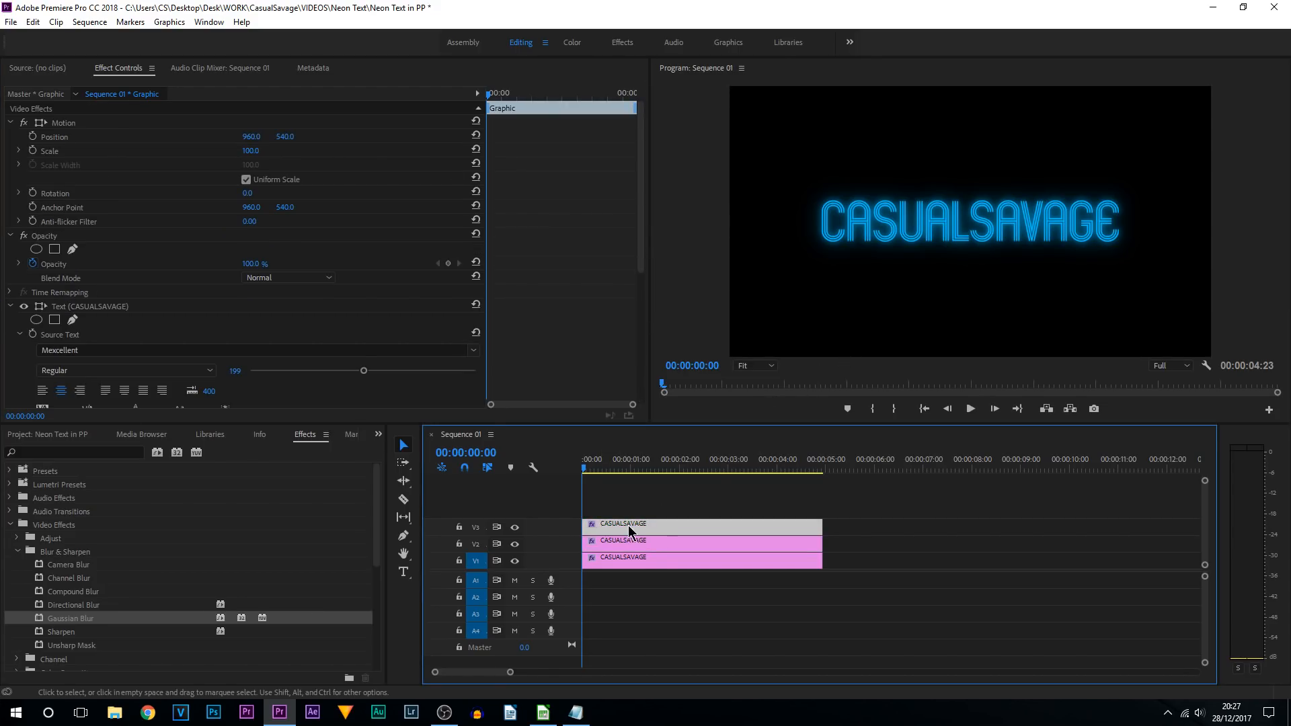
mouse_move(618, 412)
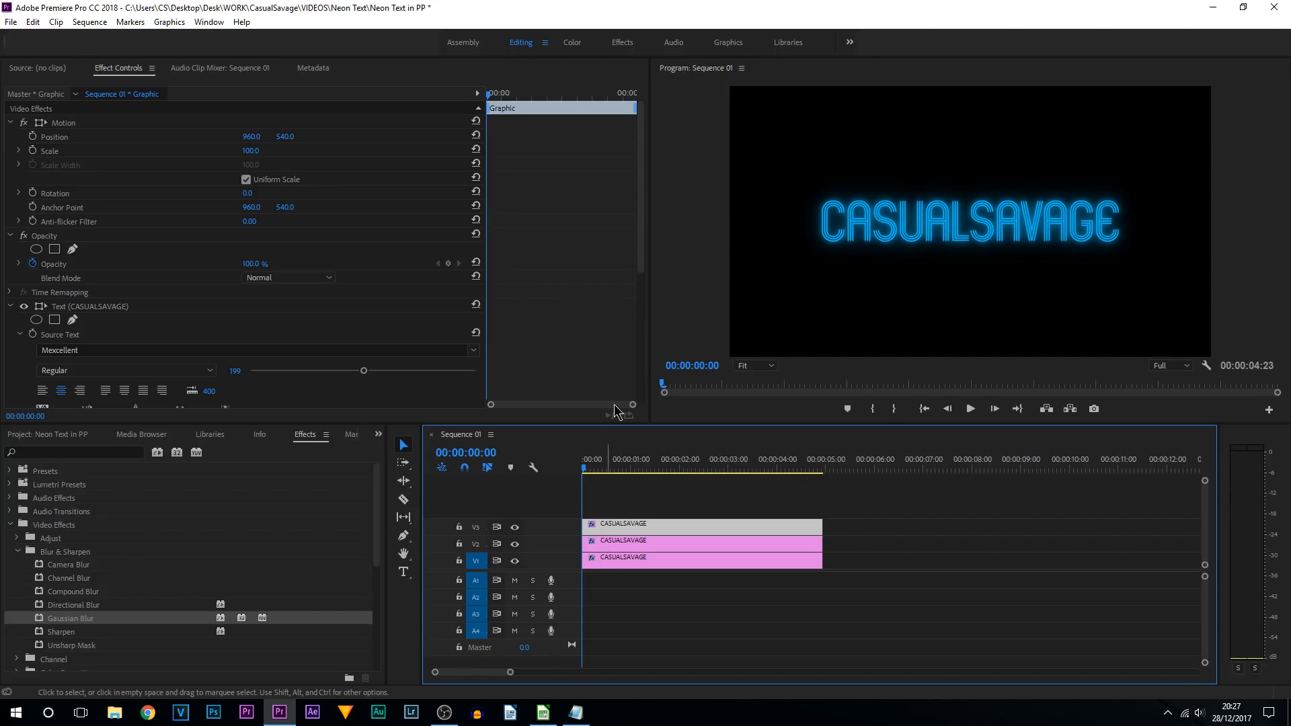
scroll("down", 3)
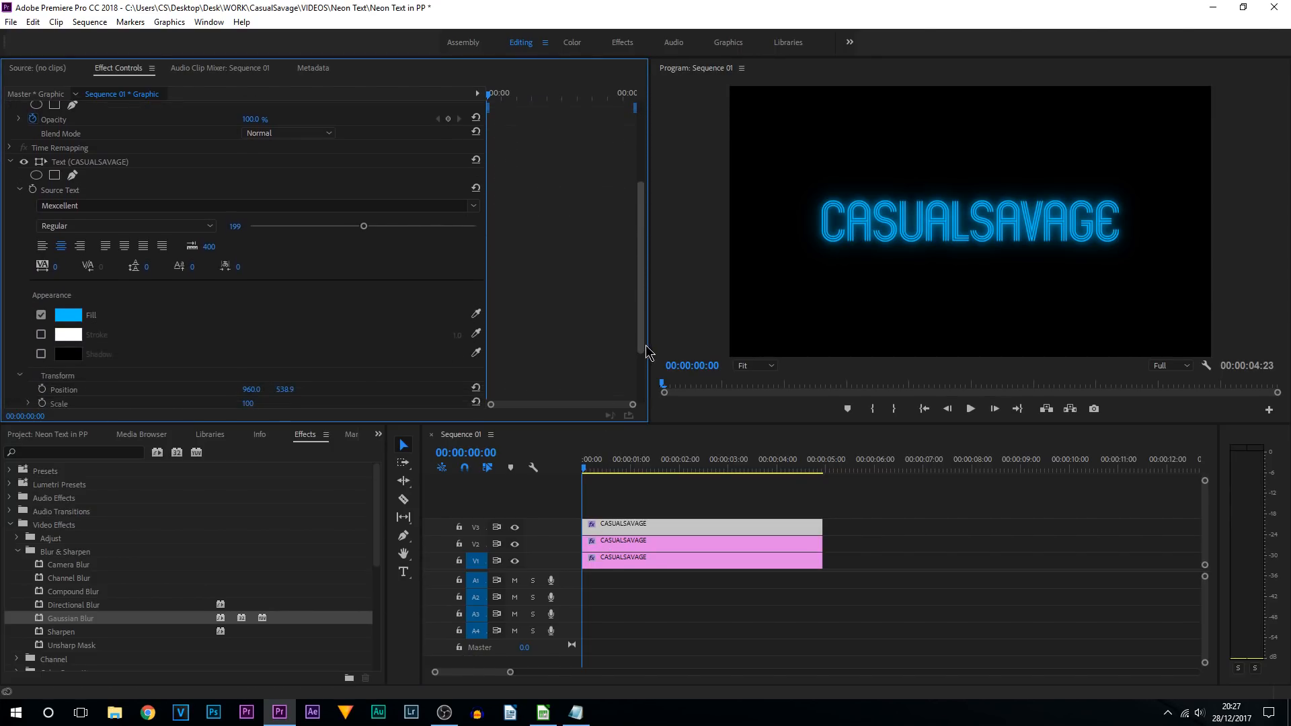
scroll("down", 3)
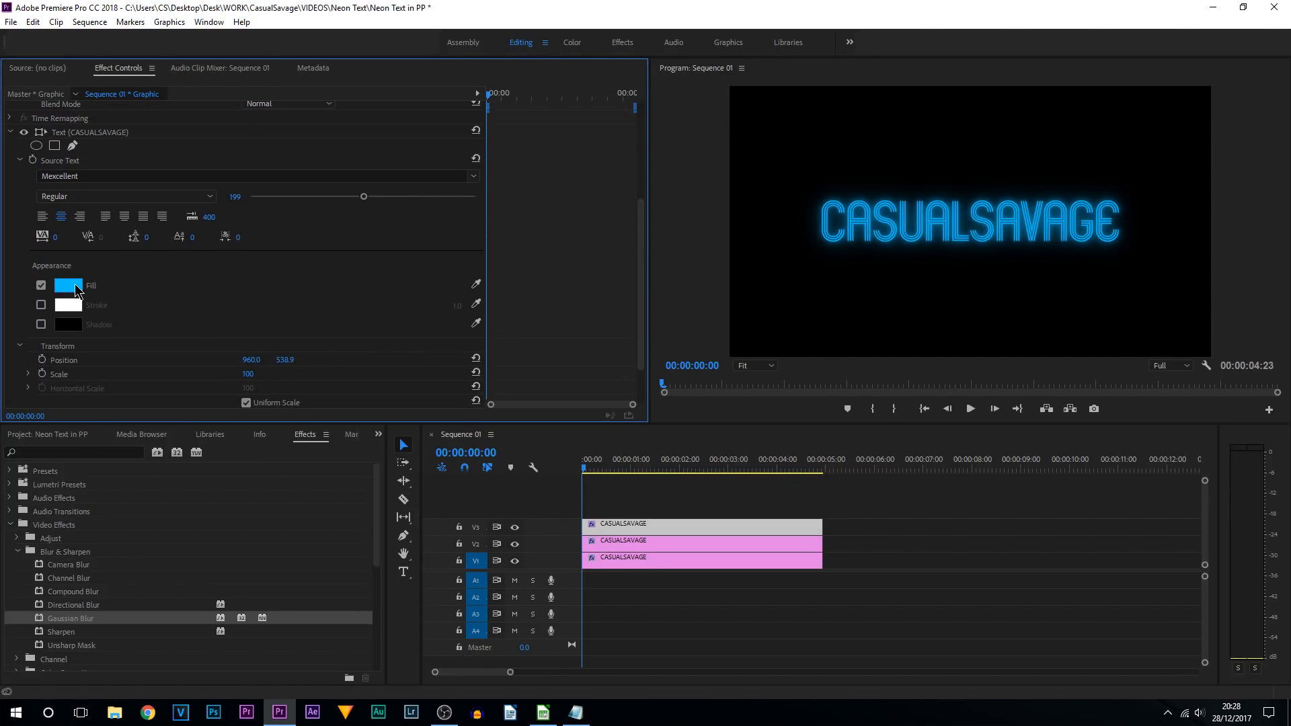
left_click(69, 286)
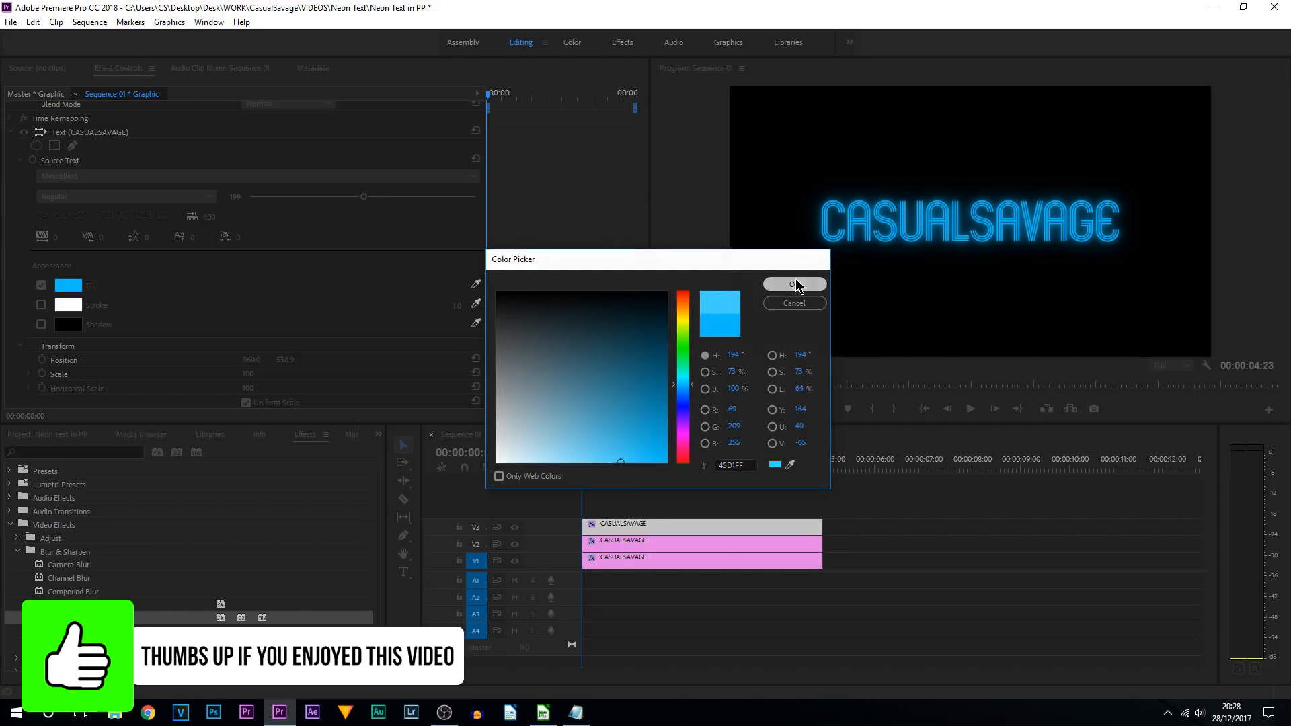
left_click(793, 284)
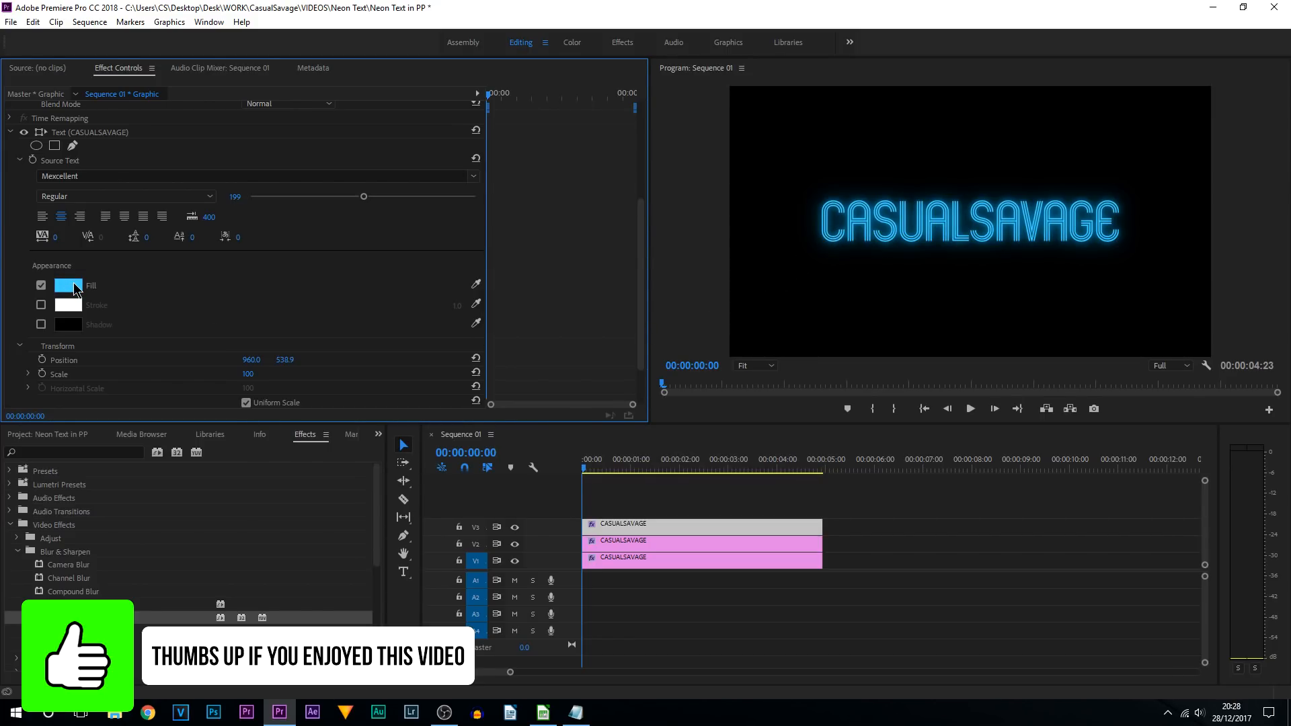
left_click(68, 286)
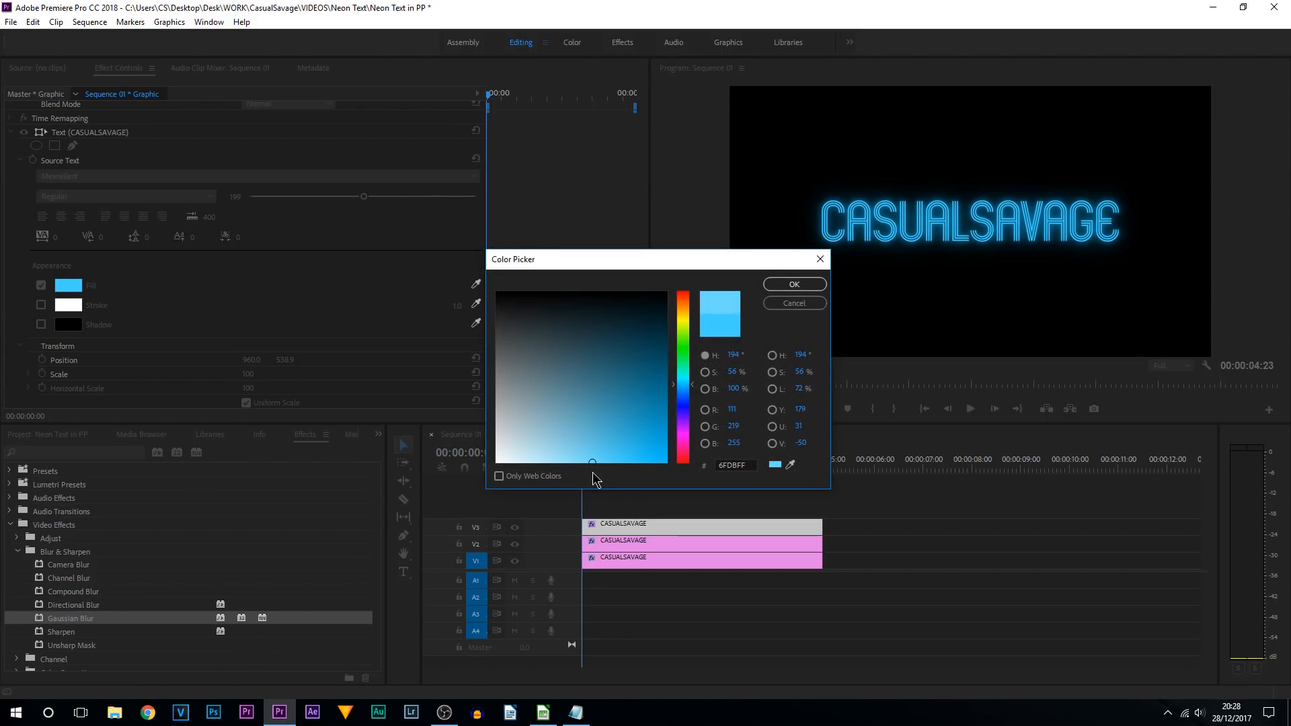
left_click(793, 283)
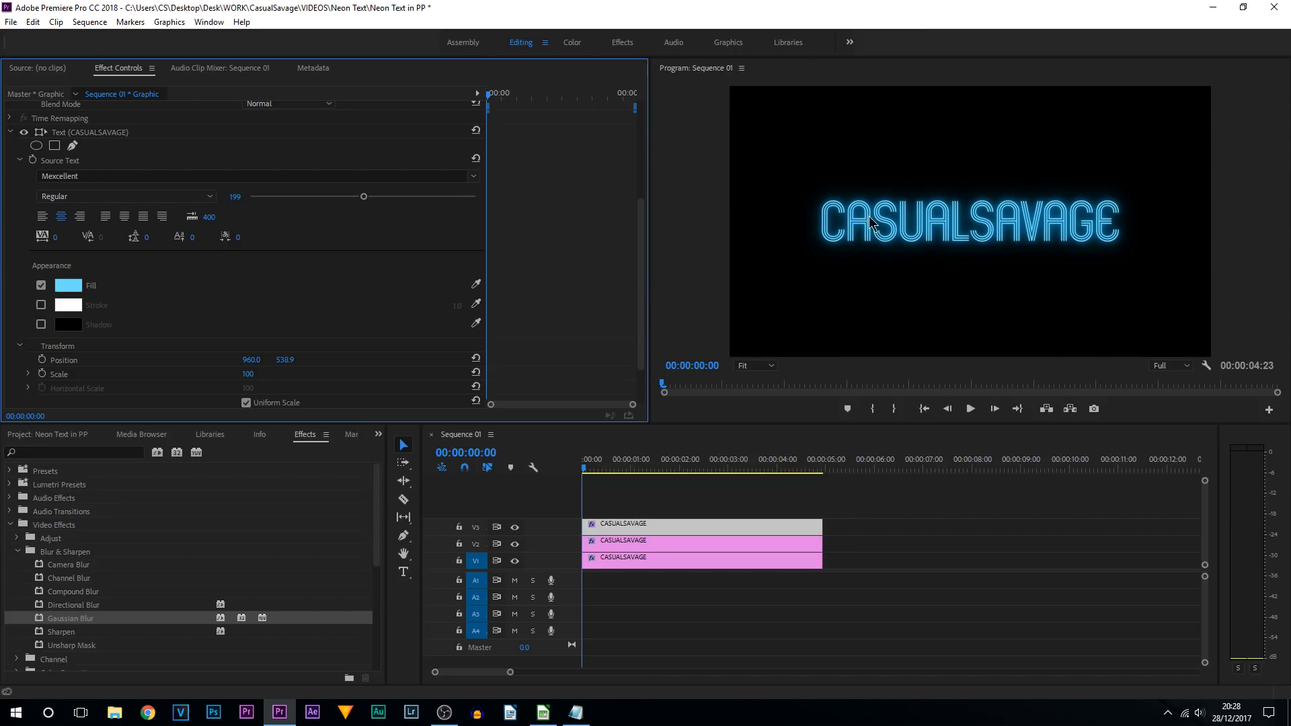
mouse_move(836, 264)
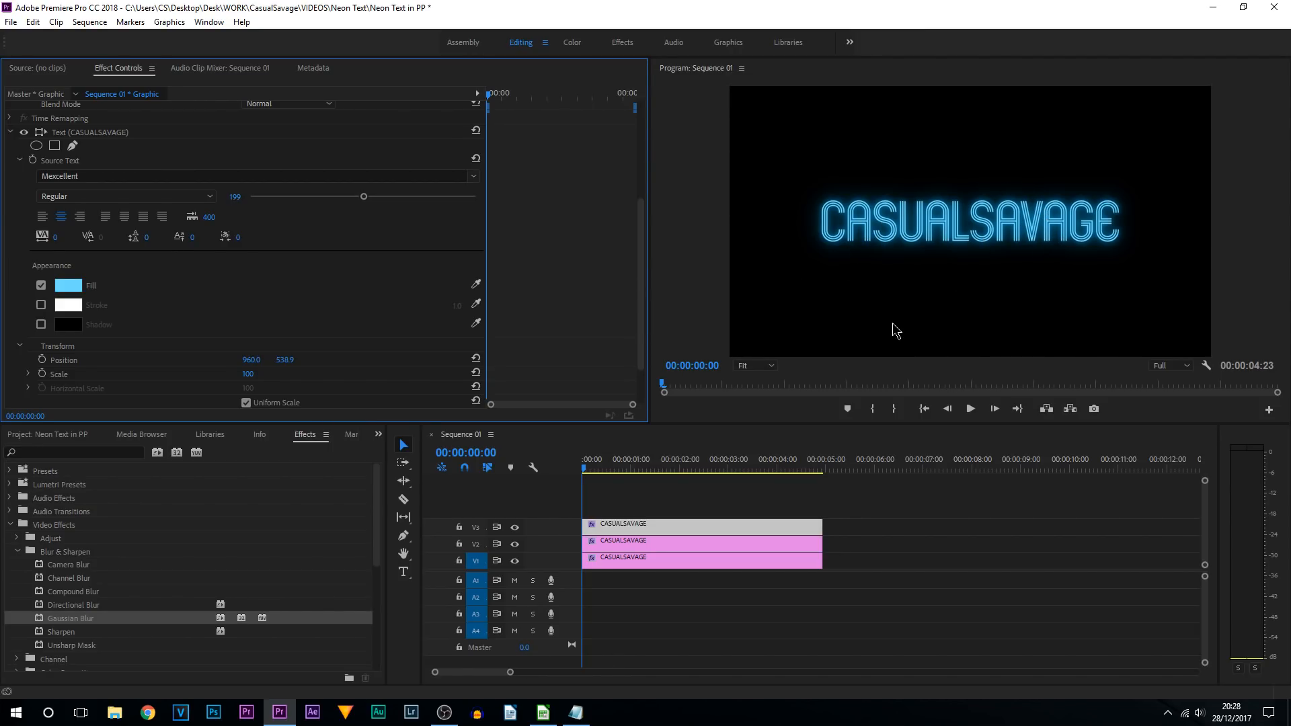
mouse_move(41, 325)
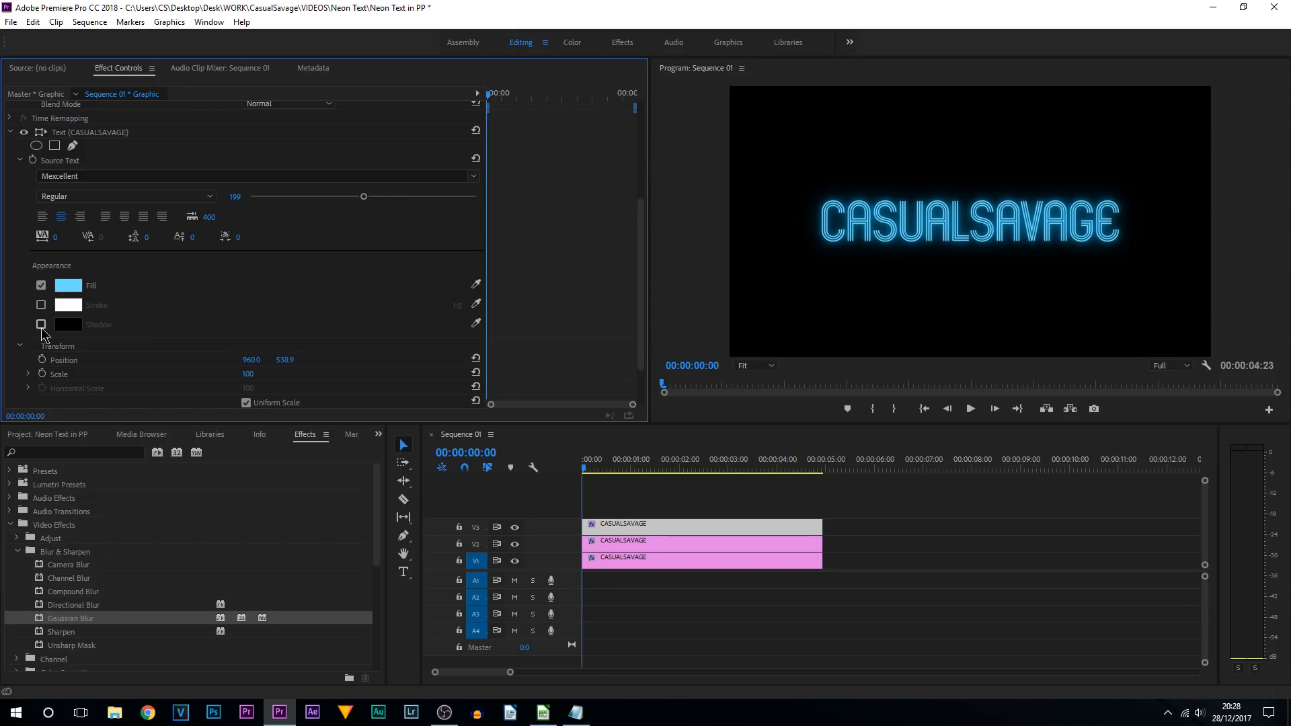
Enable the Shadow option under Appearance for the top V3 text clip.
left_click(41, 324)
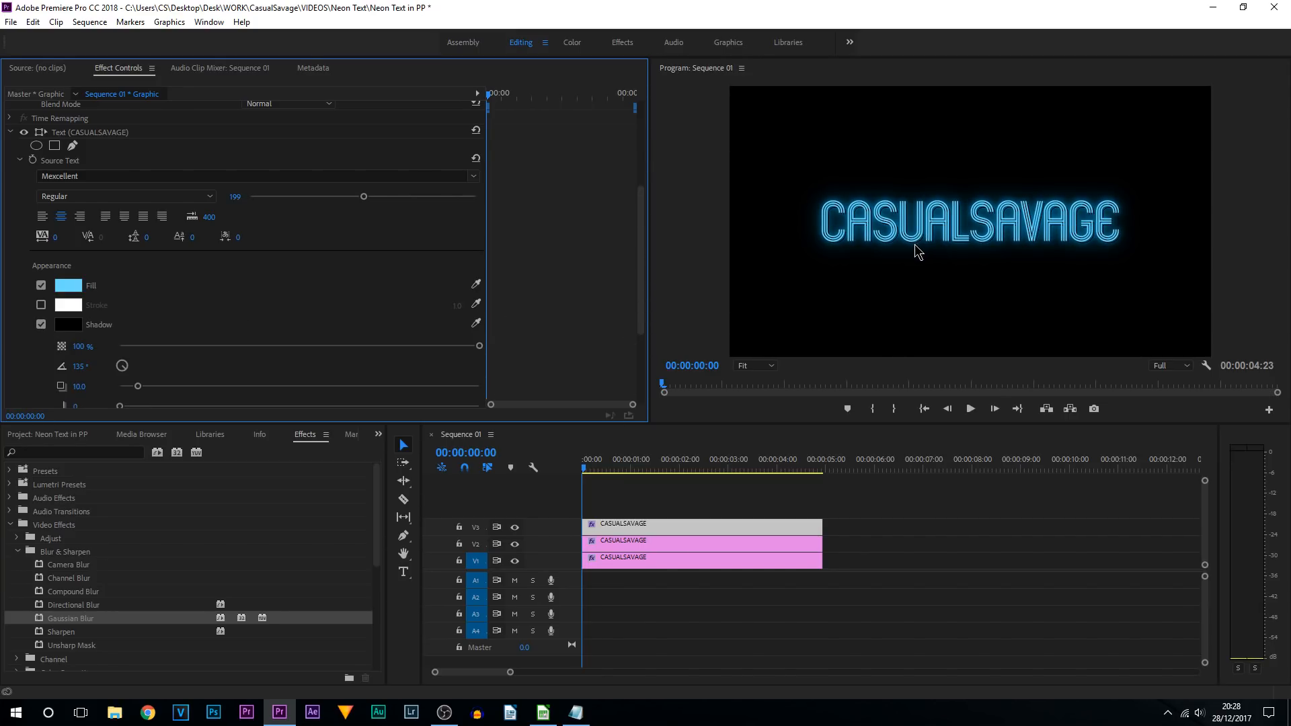
left_click(41, 324)
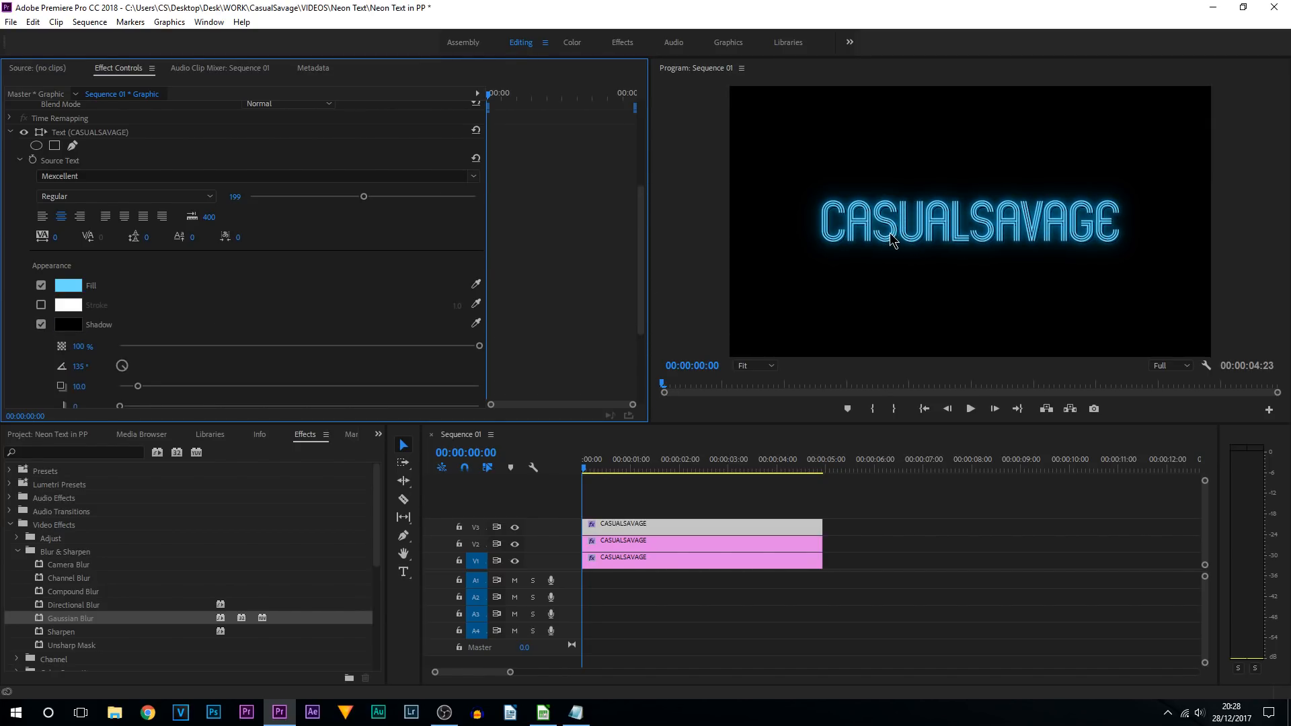
left_click(774, 594)
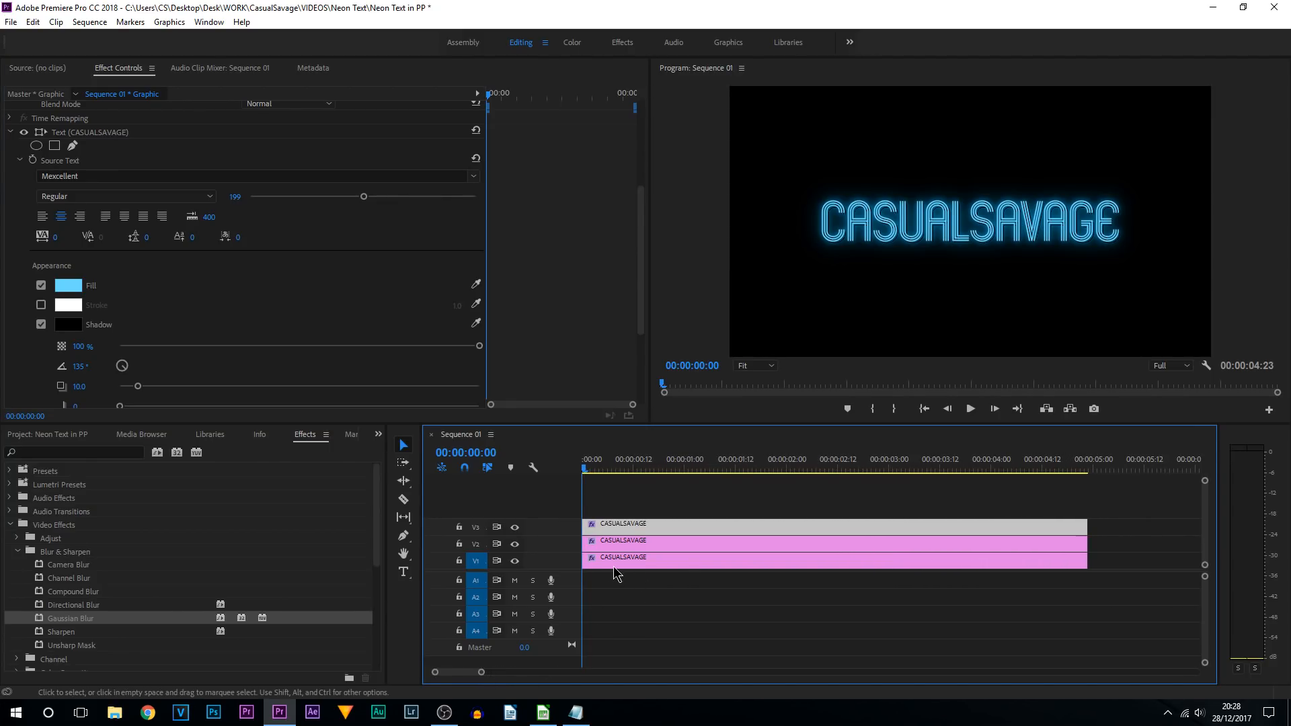
mouse_move(595, 578)
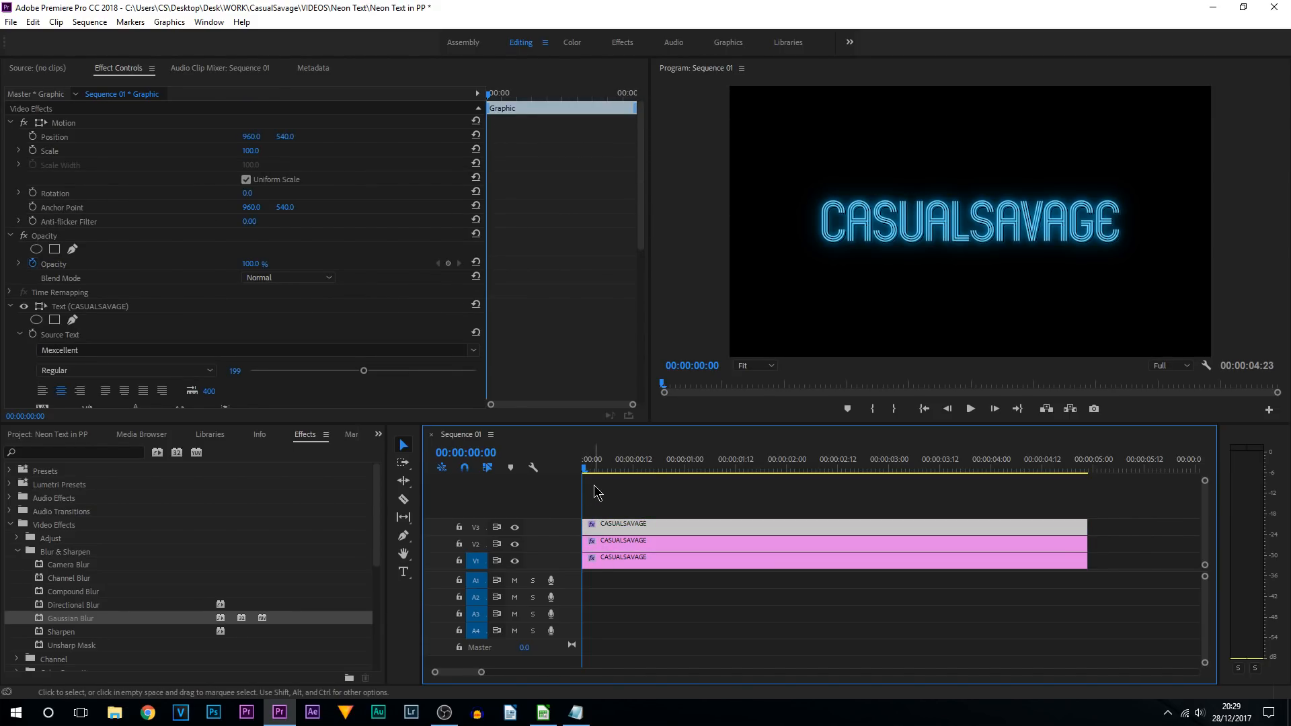
Razor the V2 title clip at several early frames, including frames 6 and 12.
scroll("up", 3)
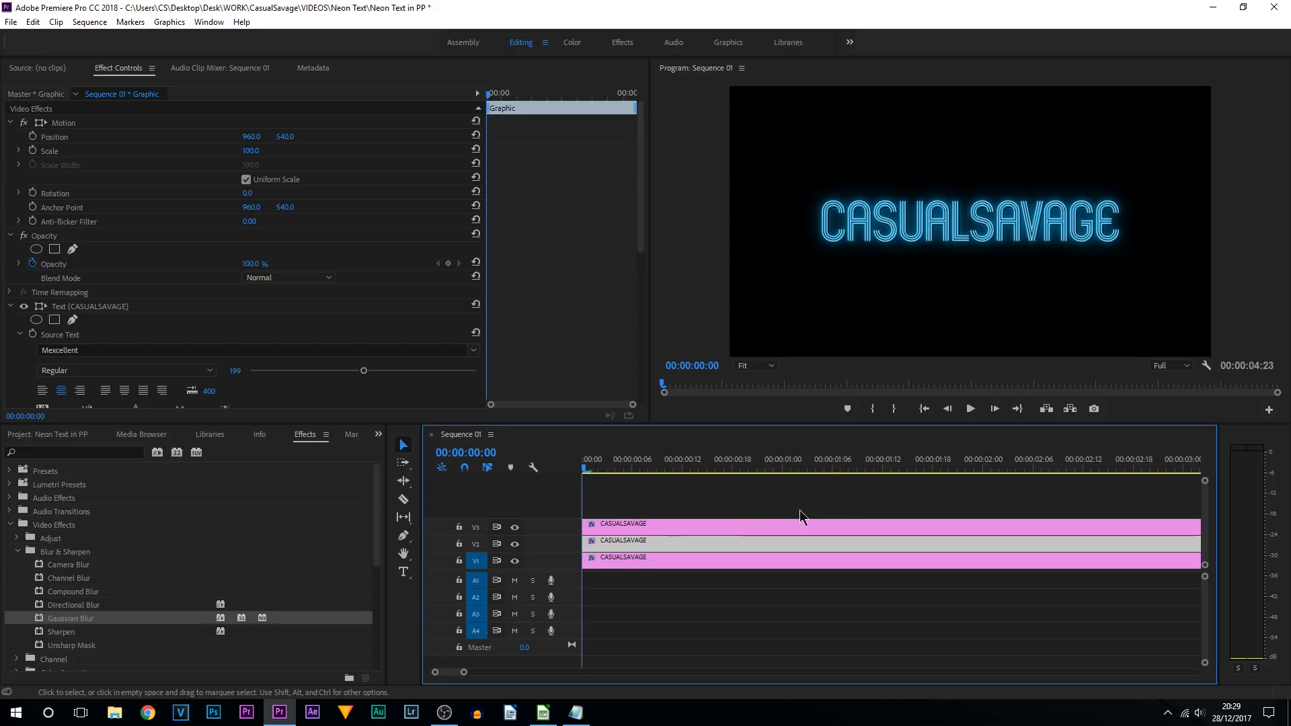
left_click(608, 471)
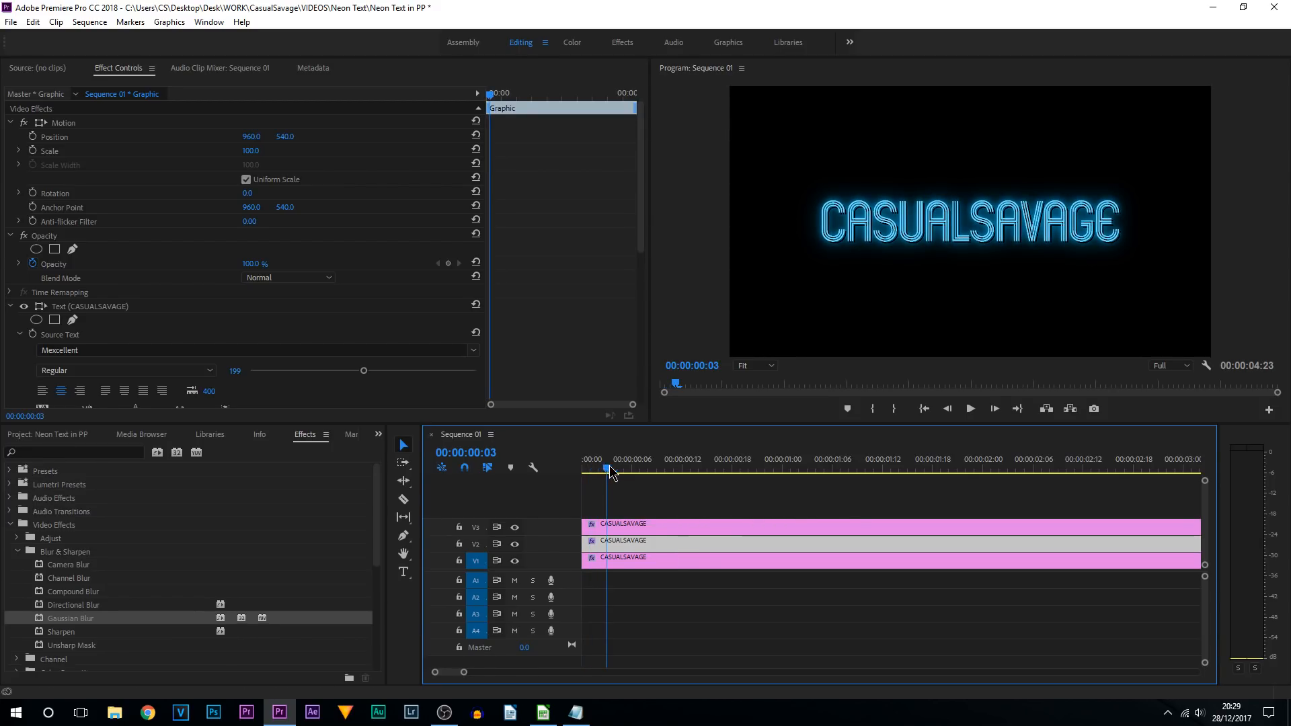
left_click(633, 459)
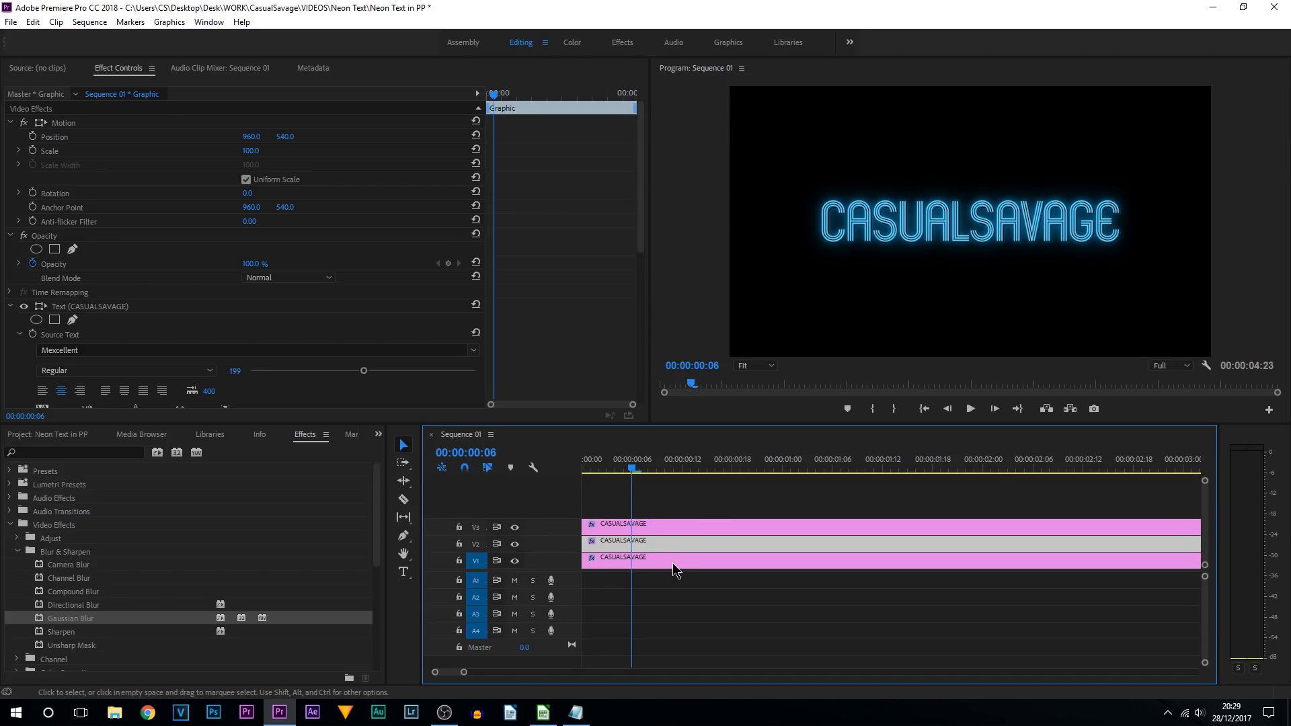
left_click(404, 499)
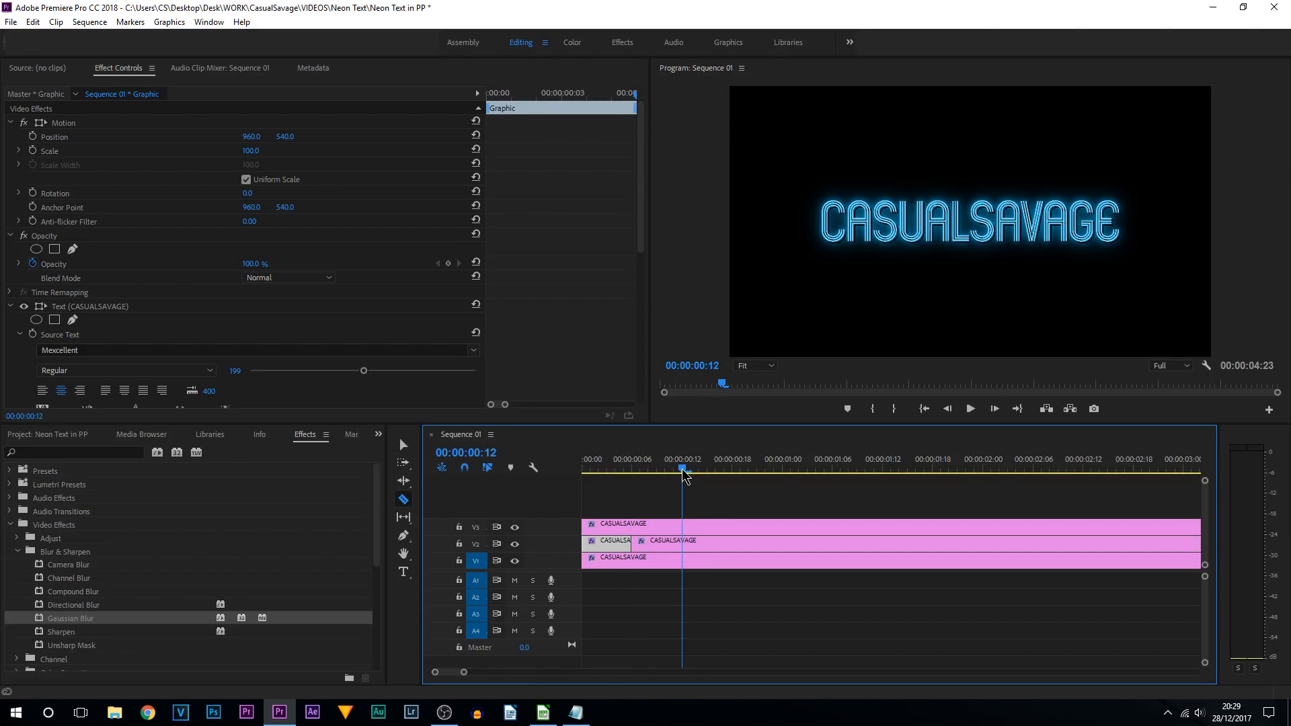
left_click(697, 470)
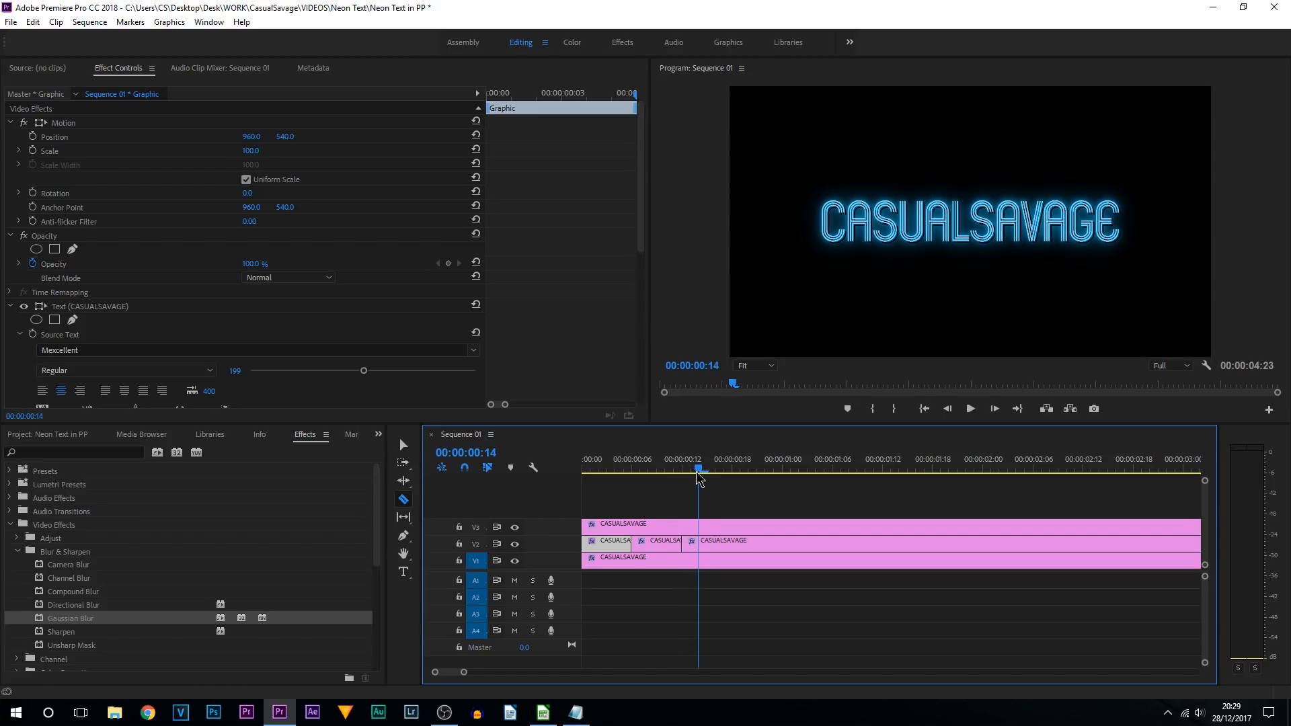
left_click(791, 469)
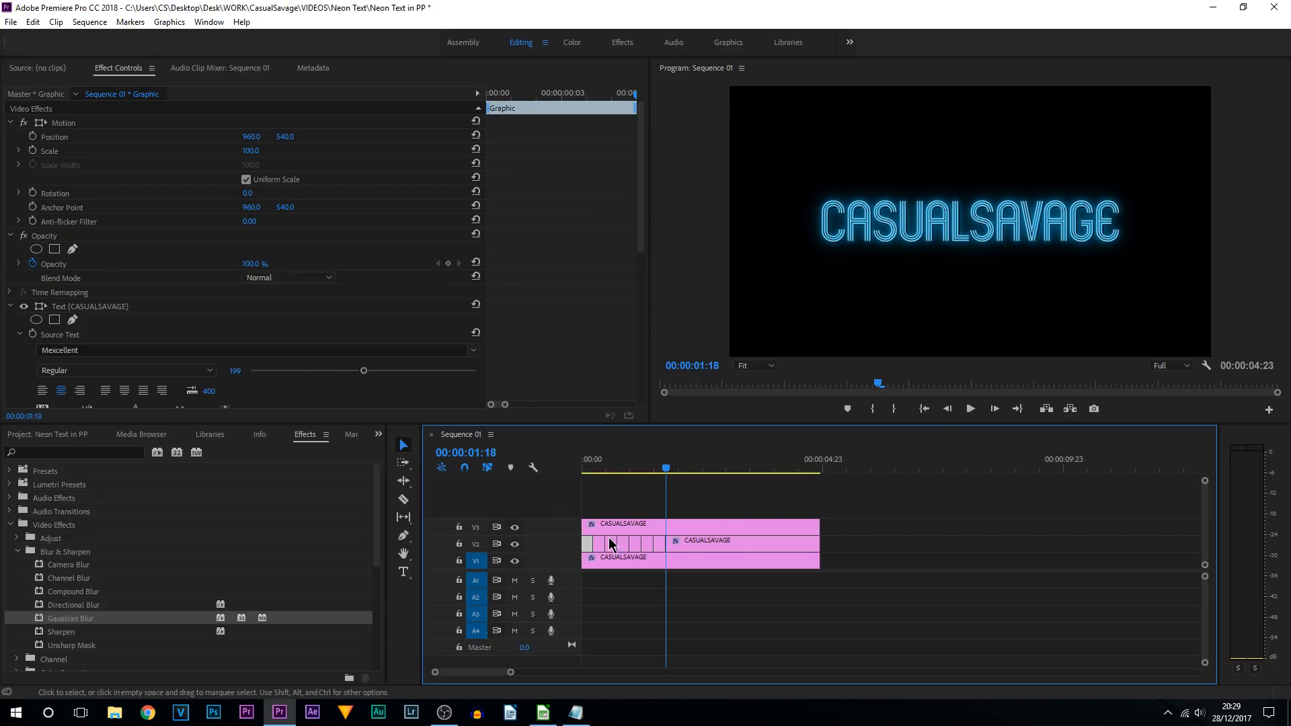
mouse_move(404, 445)
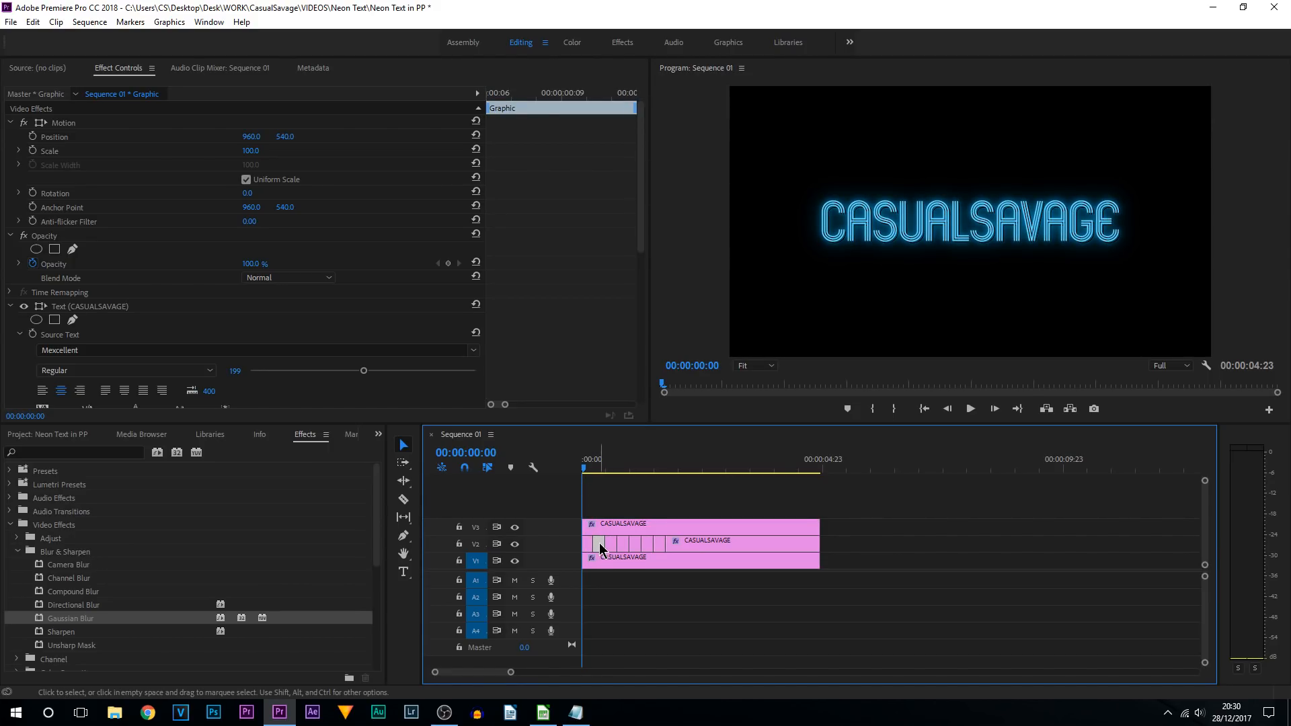
mouse_move(600, 557)
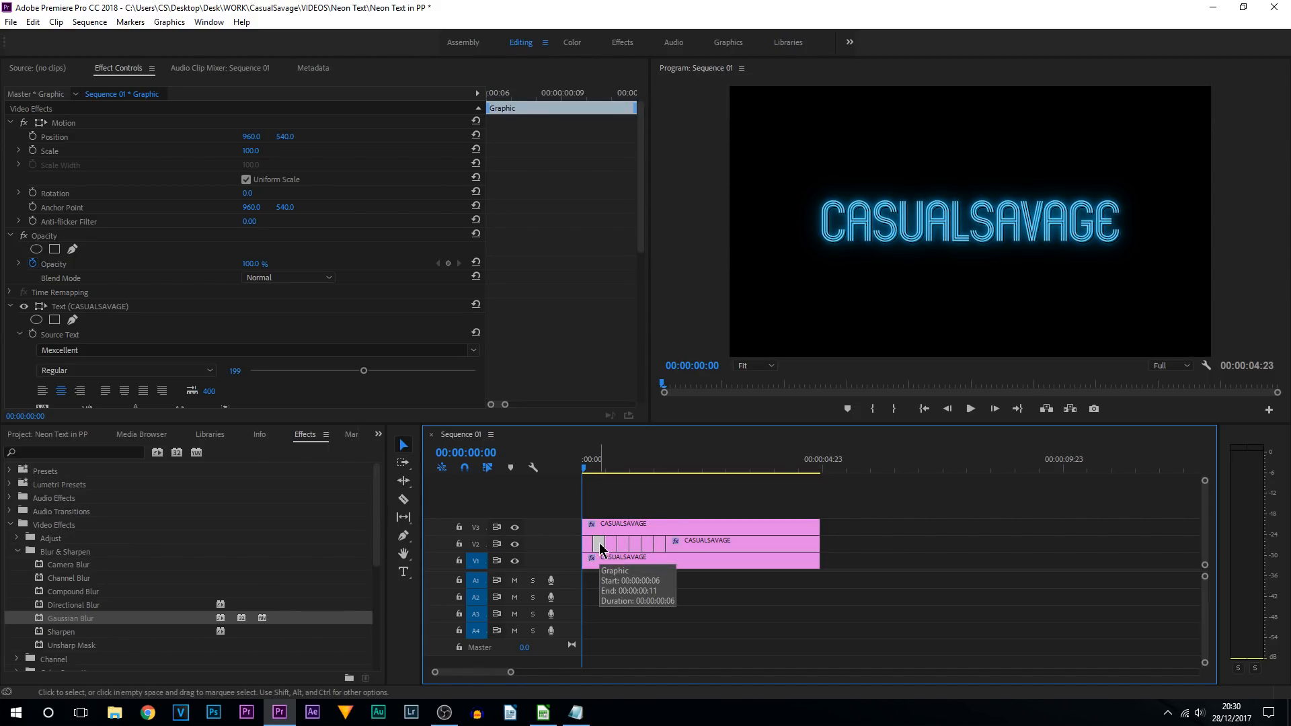
Delete alternating short V2 pieces, then preview the flickering glow.
left_click(601, 544)
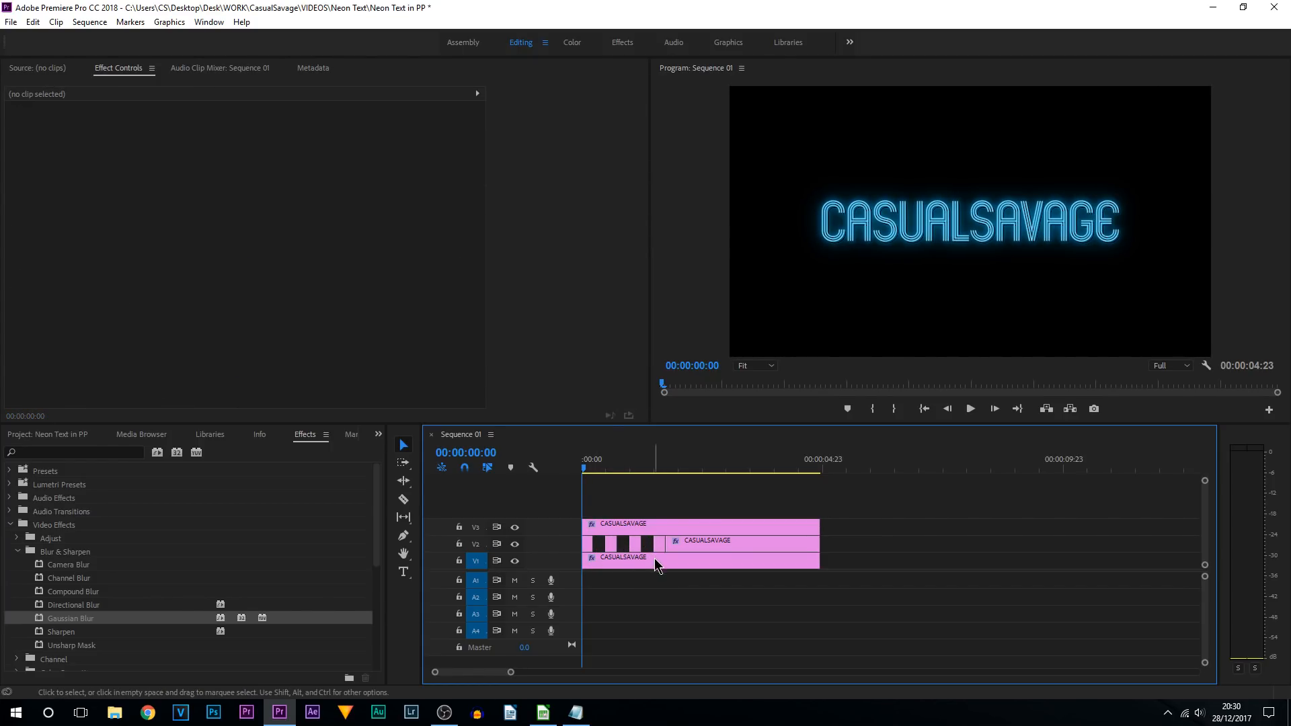
left_click(1169, 365)
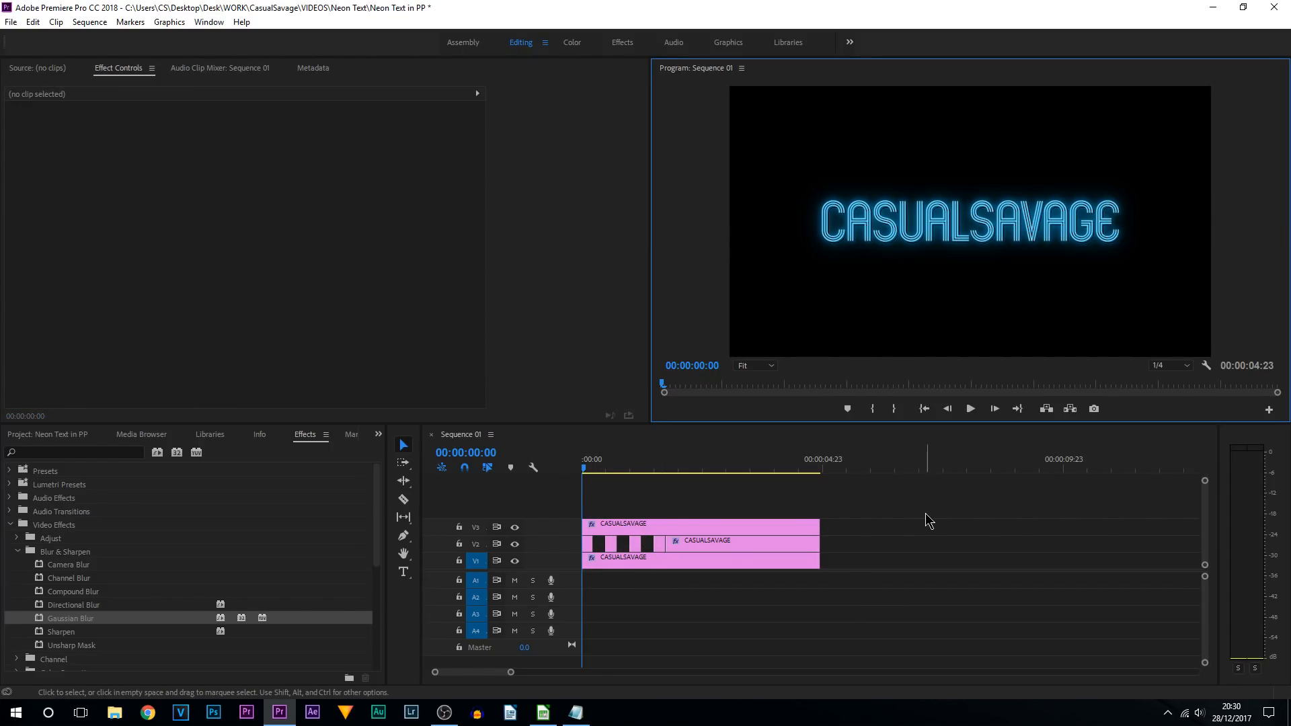
left_click(634, 468)
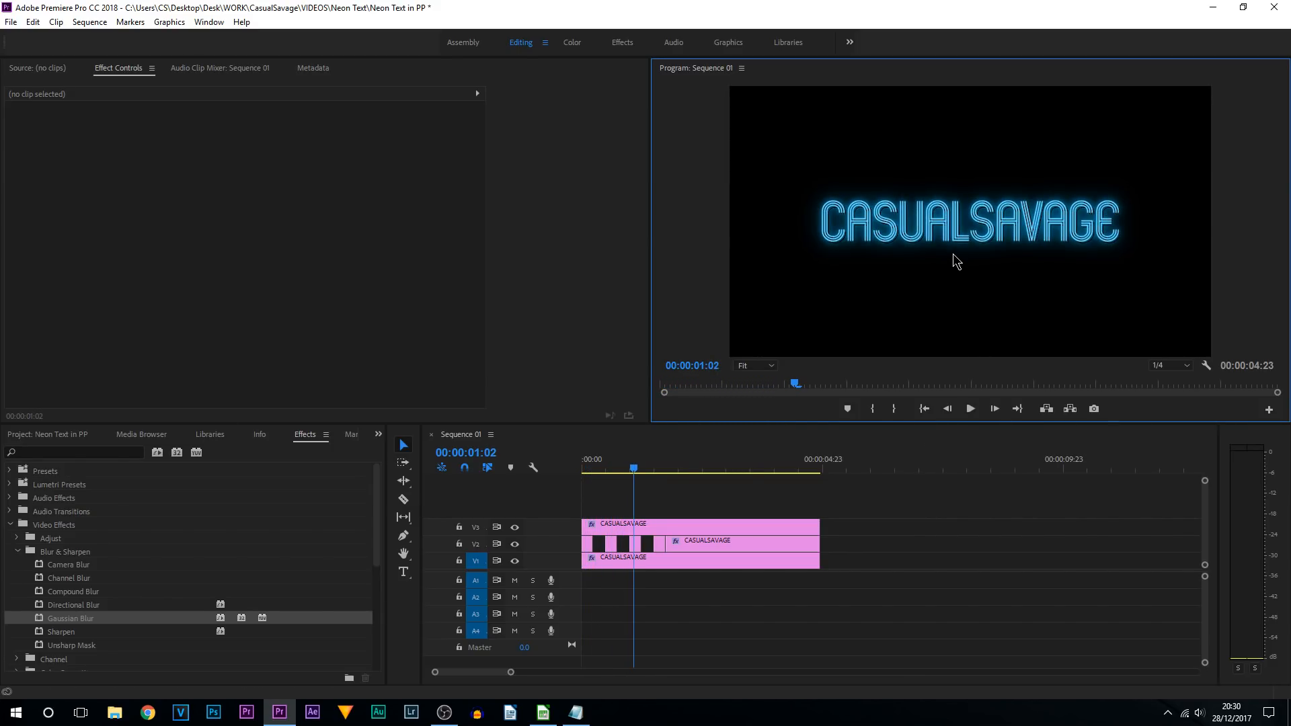
left_click(600, 469)
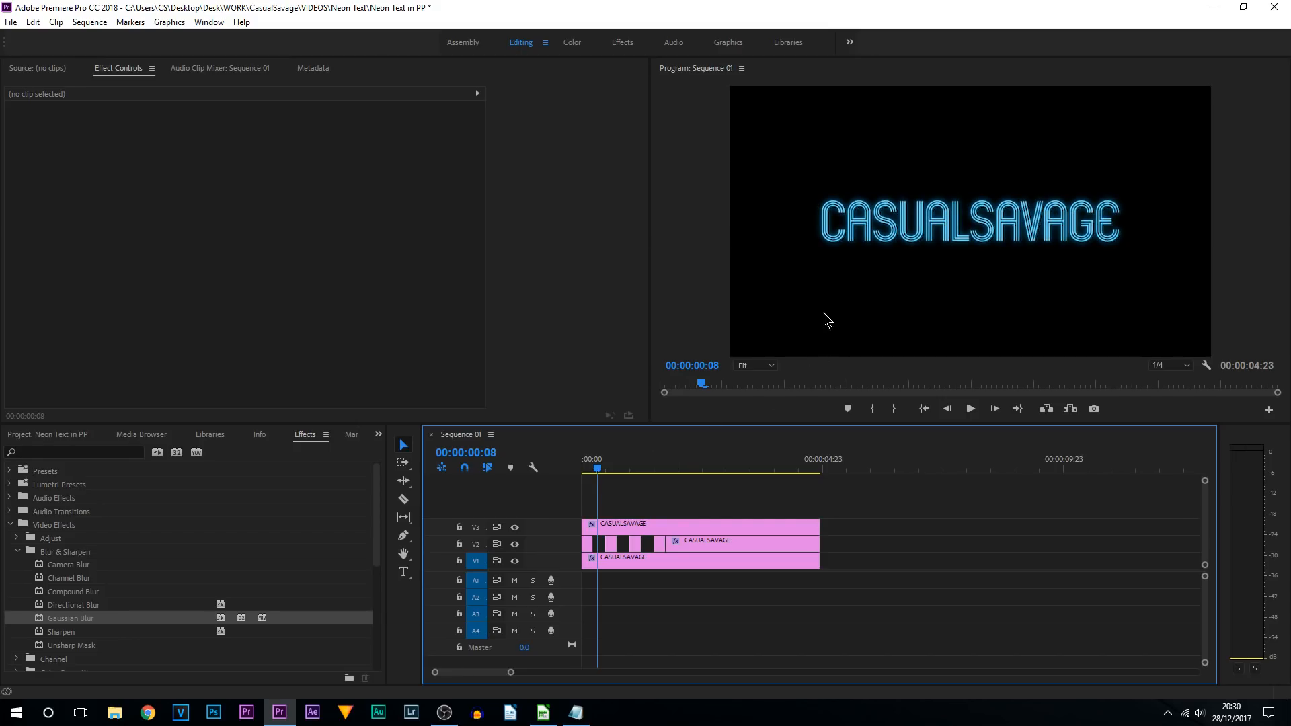
mouse_move(602, 481)
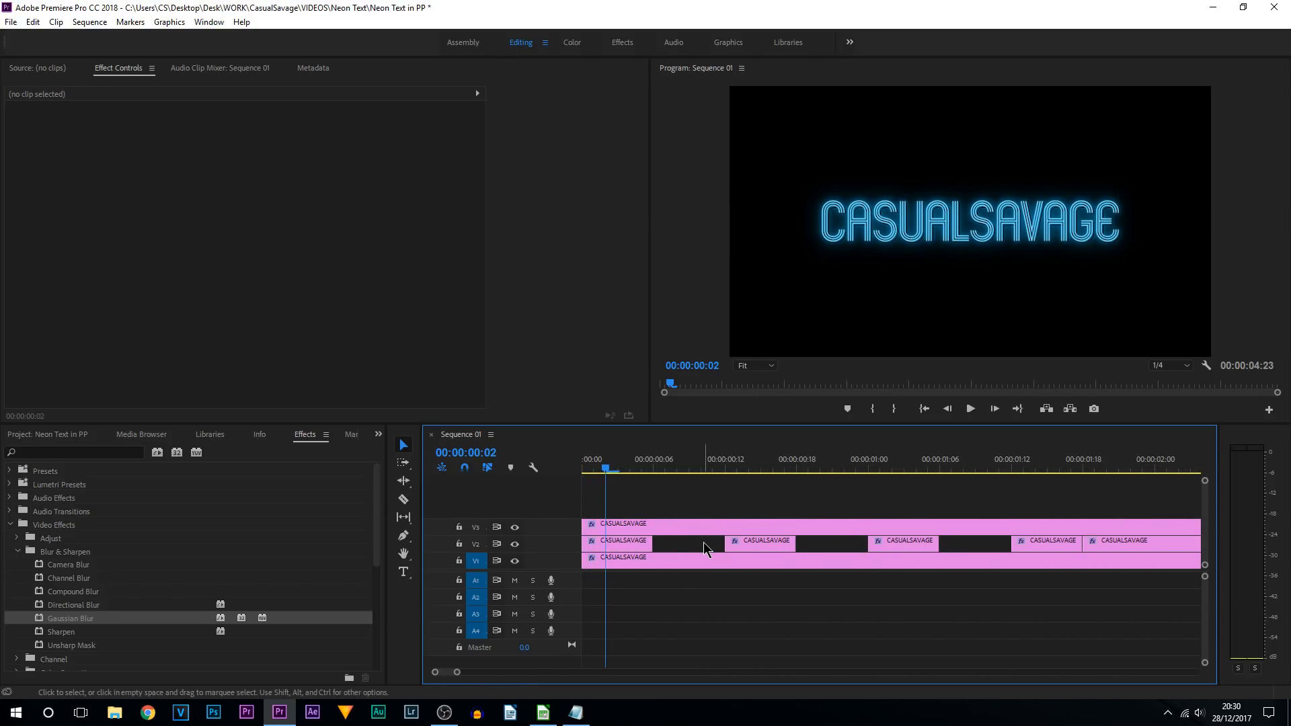
Cut the V3 title clip at the edges of the V2 gaps.
left_click(621, 525)
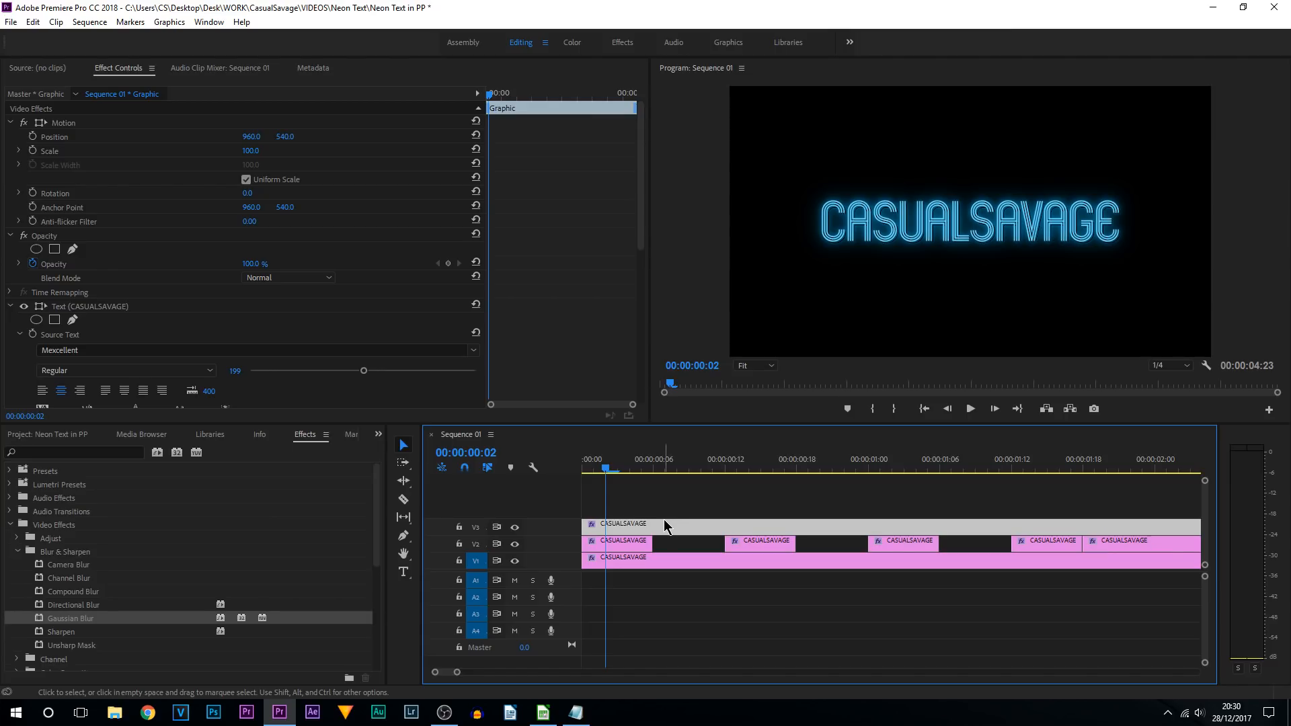
mouse_move(676, 541)
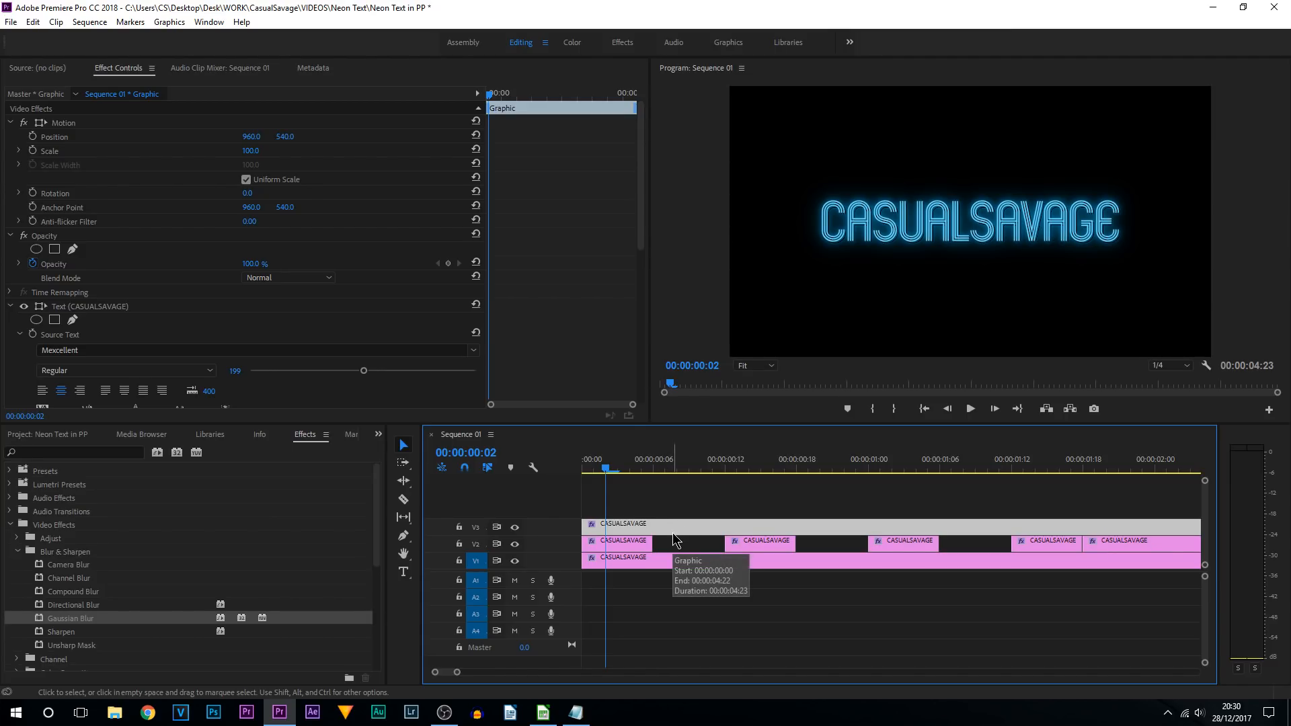
left_click(404, 499)
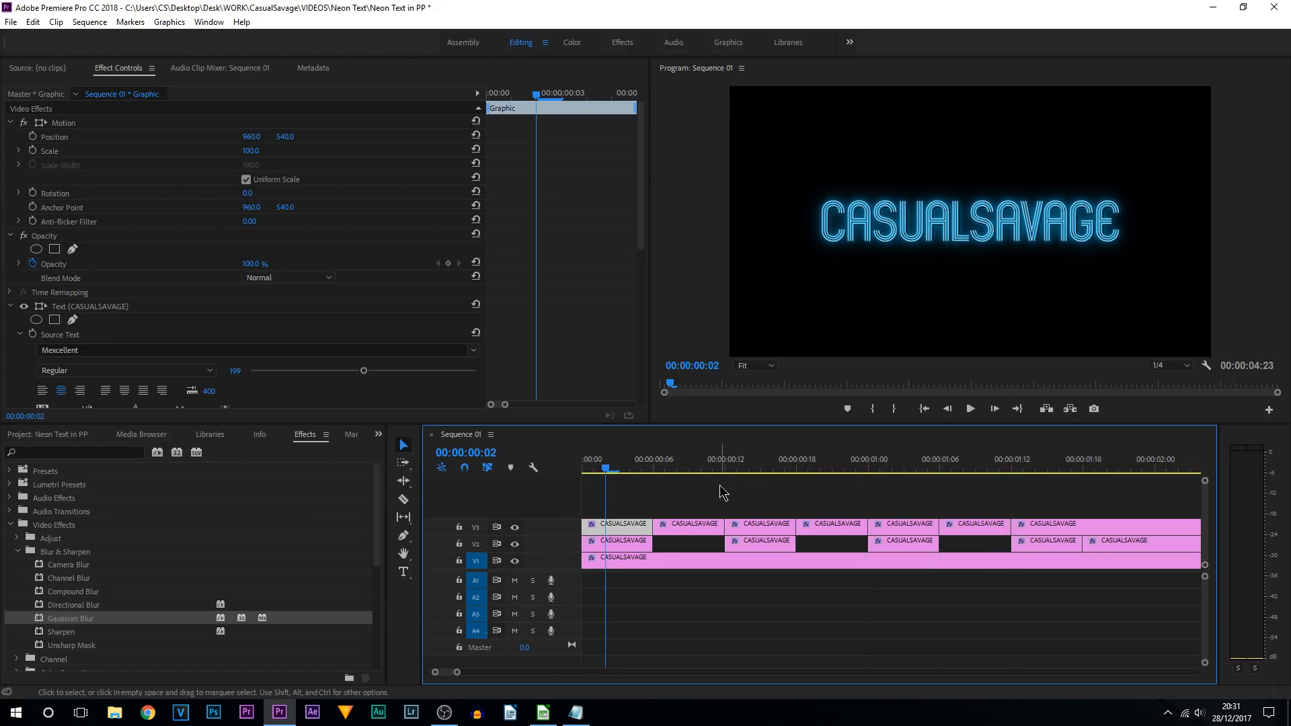
left_click(675, 469)
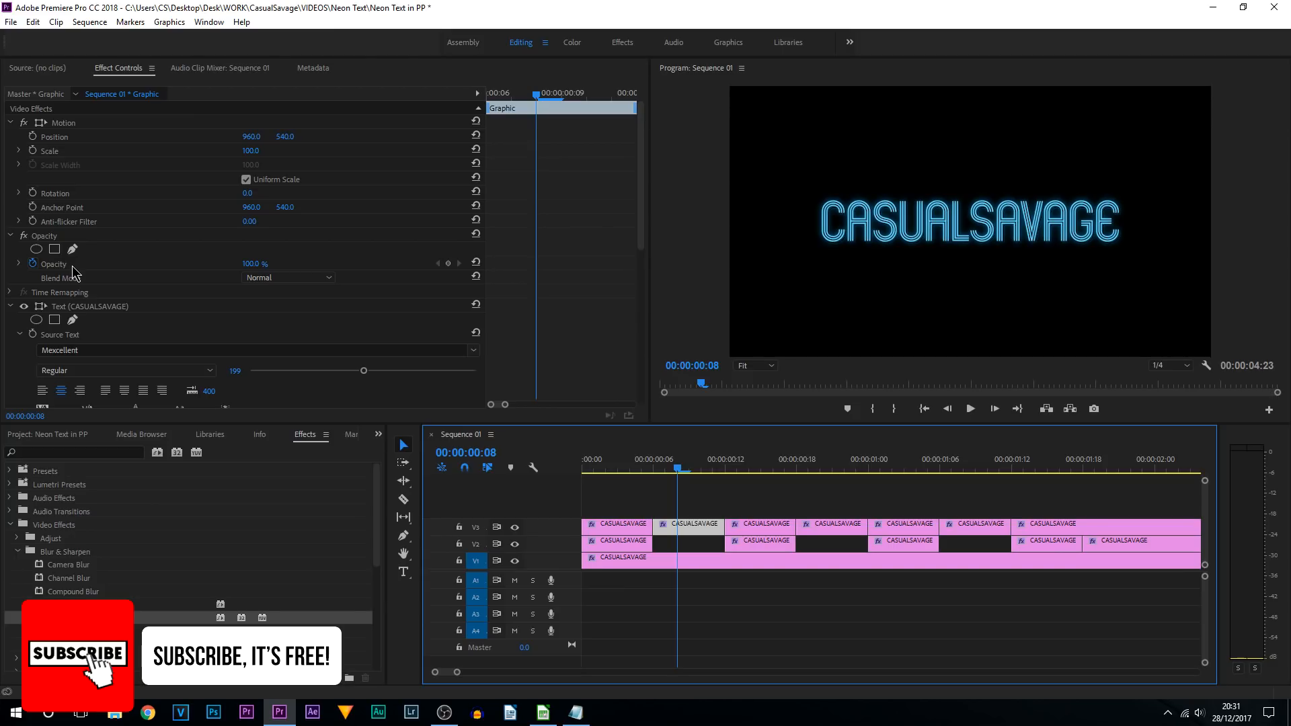
mouse_move(604, 146)
type("50")
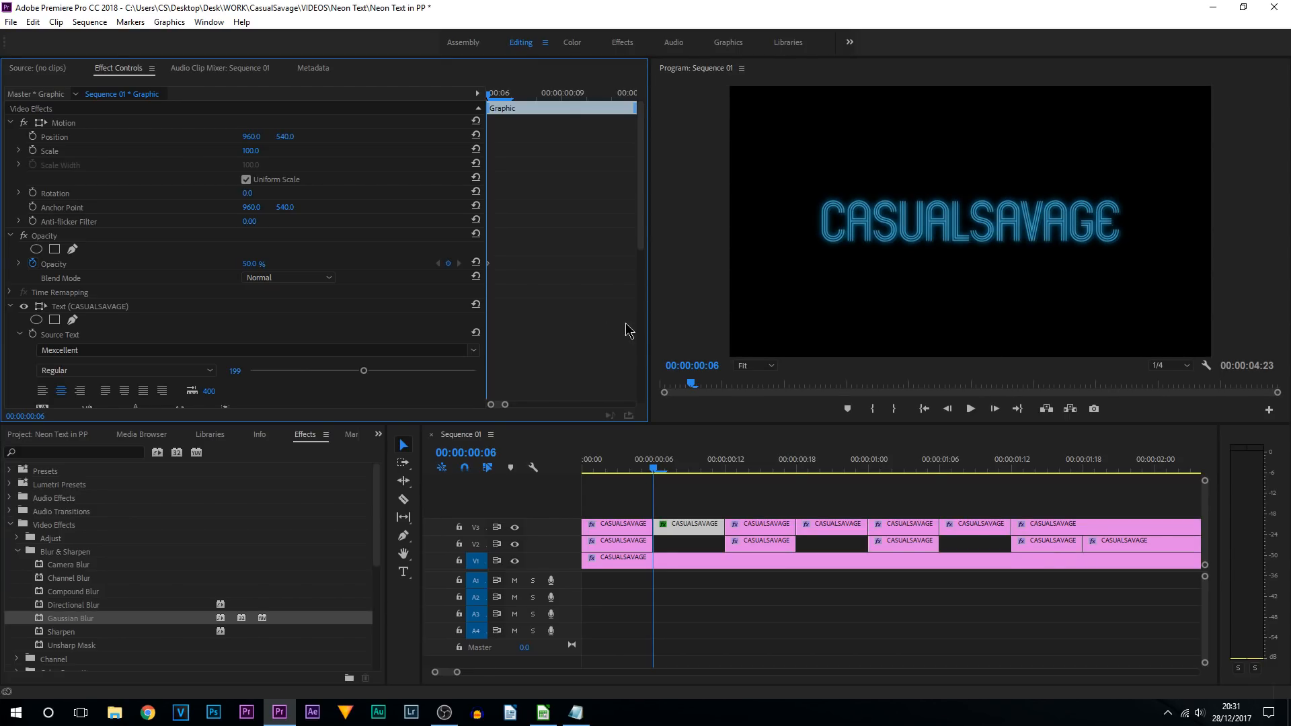
Select the next V3 piece sitting above a V2 gap for dimming.
left_click(820, 459)
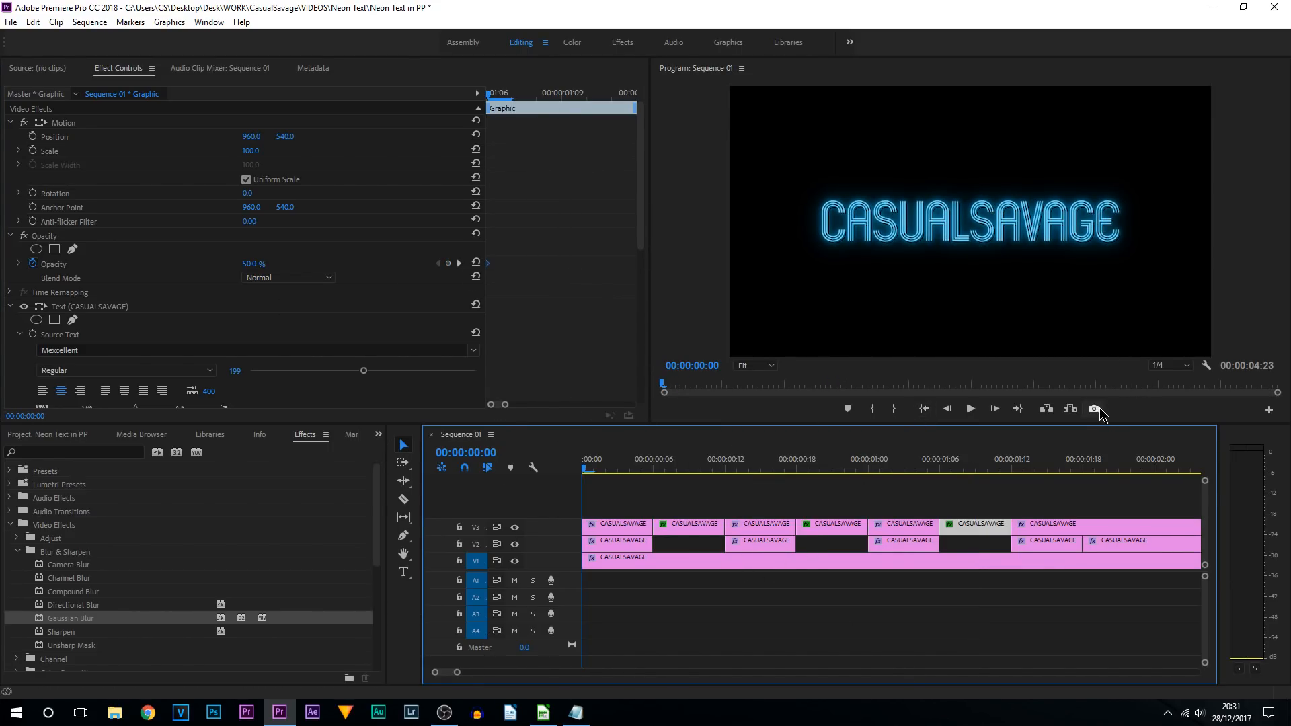
left_click(969, 409)
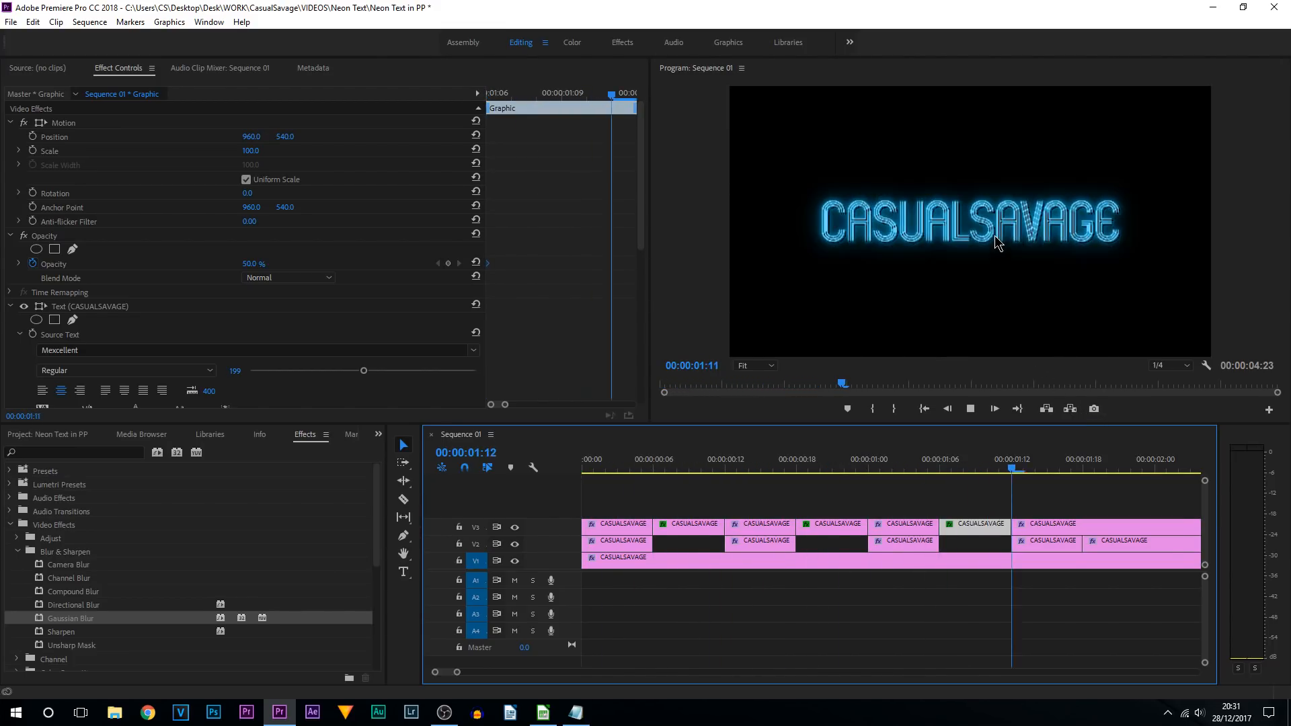
left_click(631, 469)
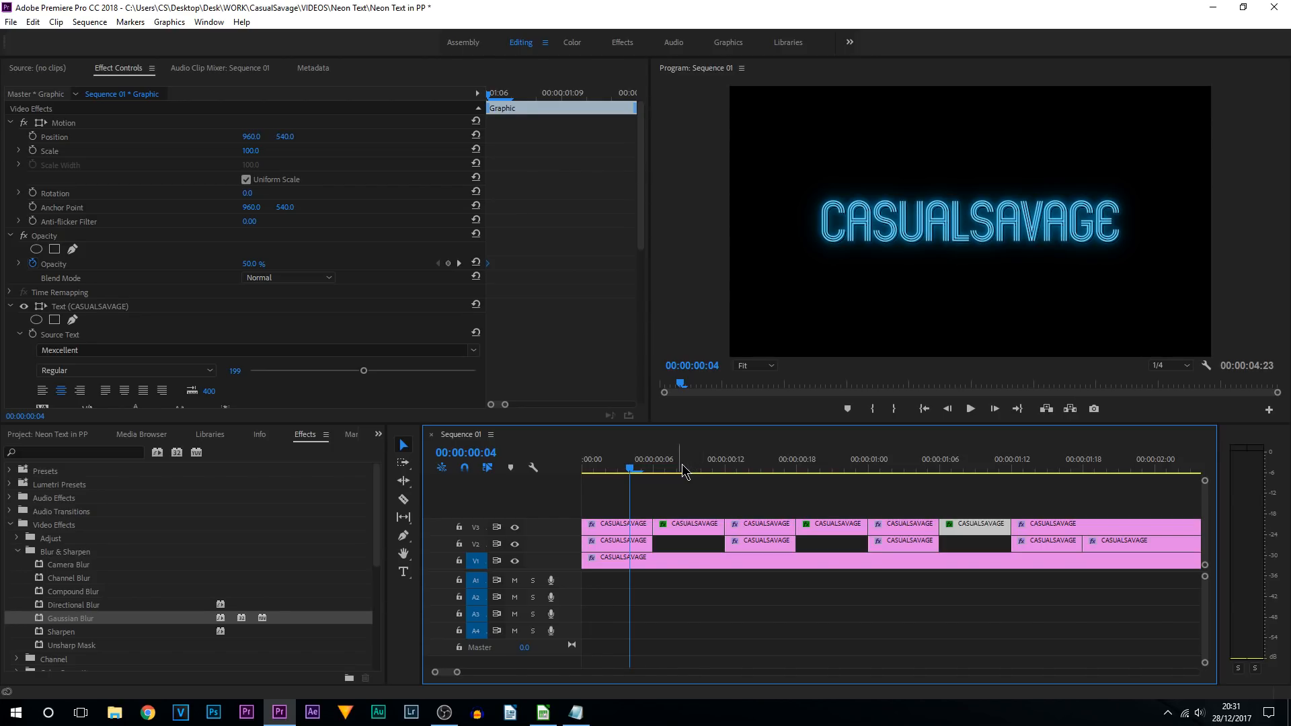
left_click(677, 469)
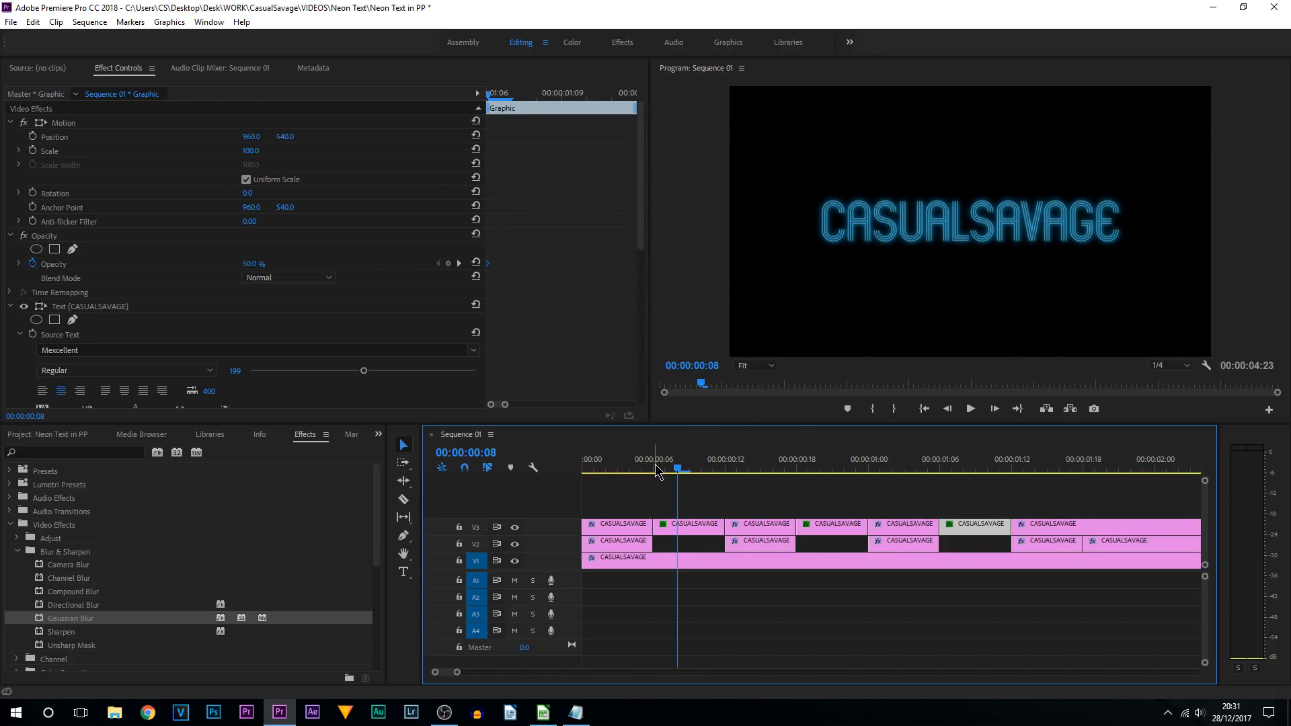
left_click(593, 468)
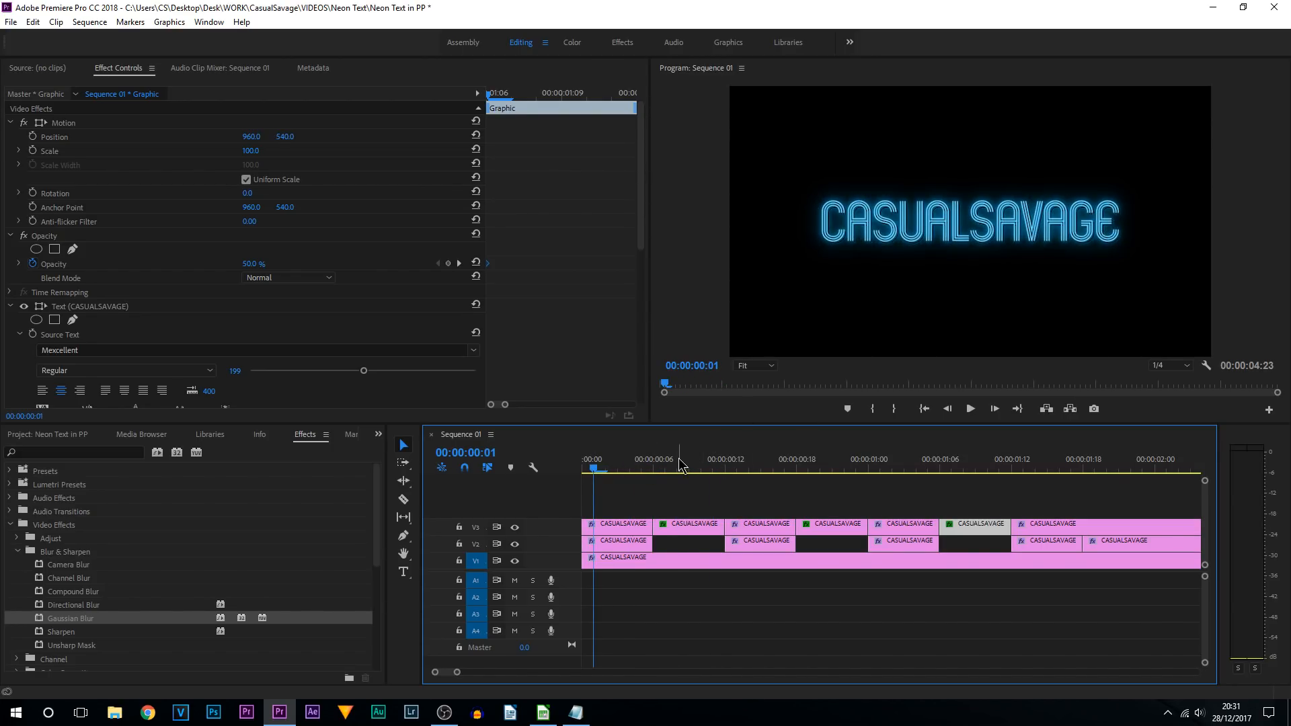